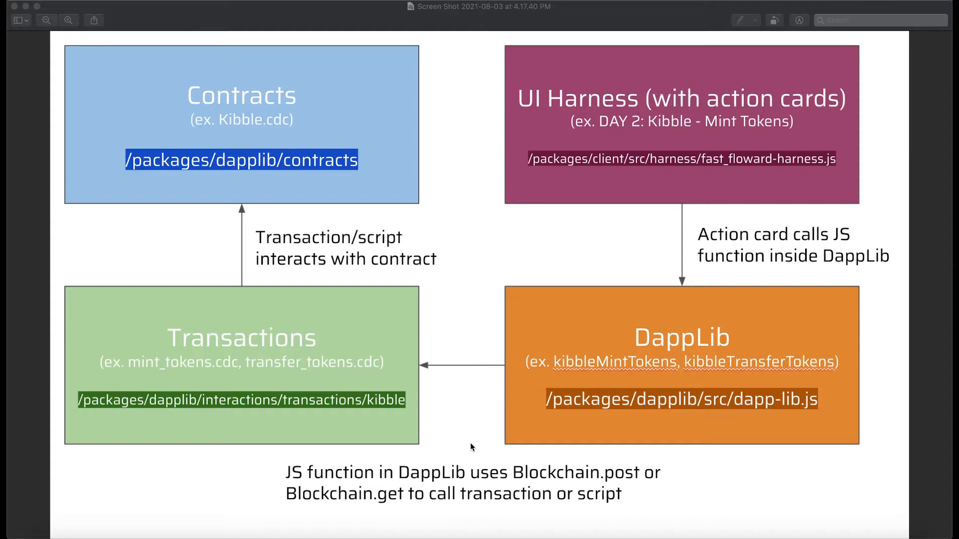
{"action": "mouse_move", "coordinate": [463, 453]}
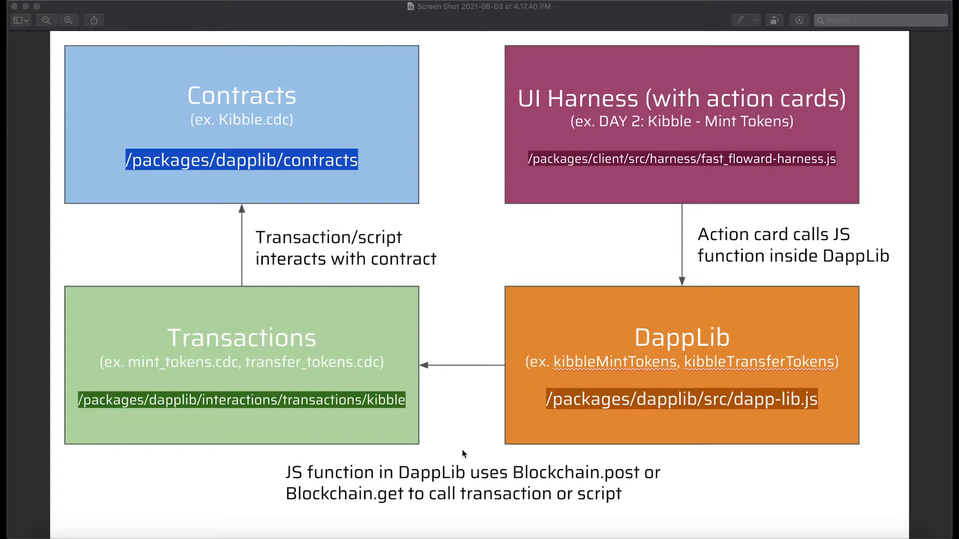
{"action": "mouse_move", "coordinate": [510, 156]}
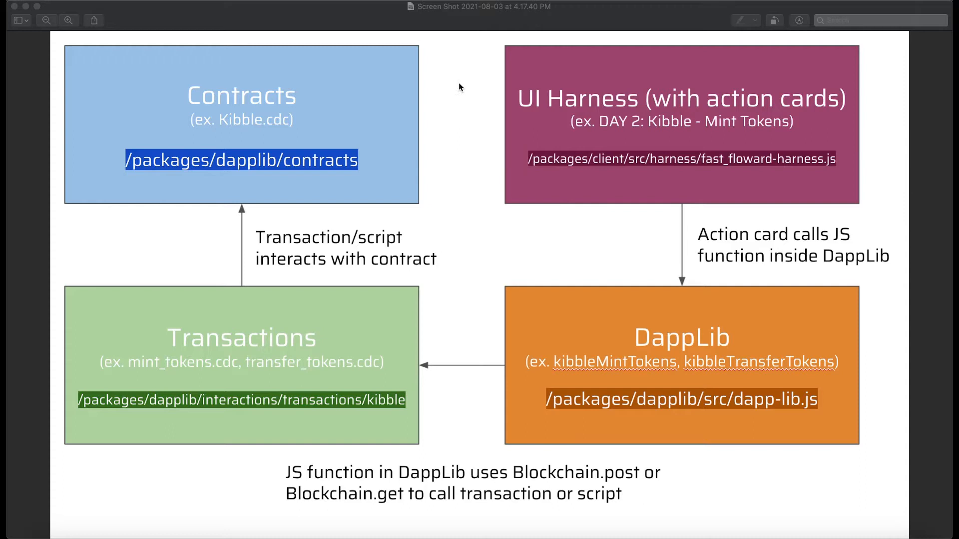
{"action": "mouse_move", "coordinate": [459, 115]}
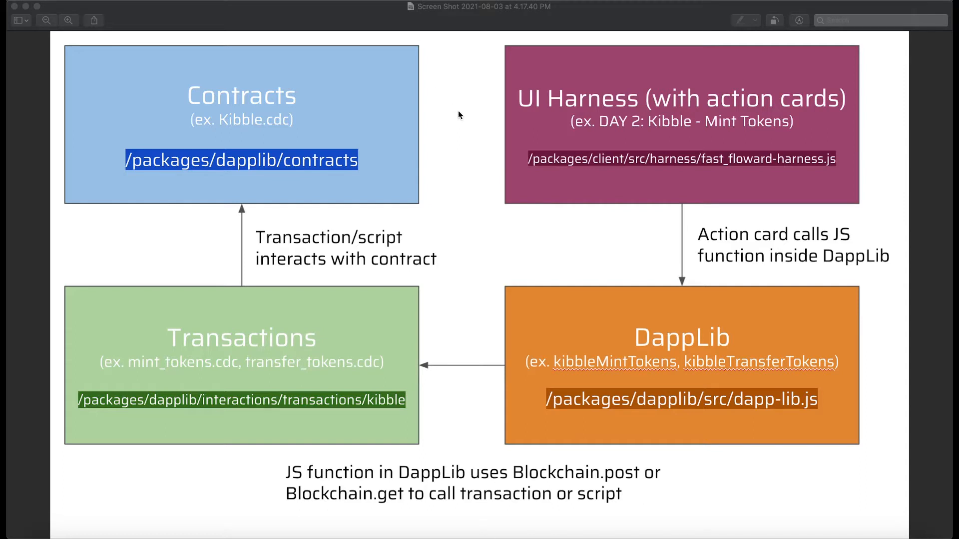
{"action": "mouse_move", "coordinate": [666, 133]}
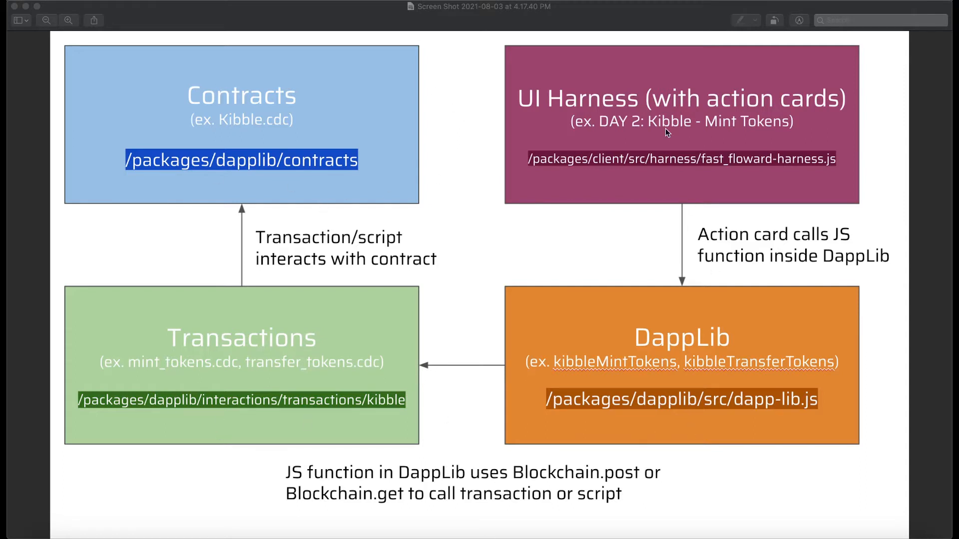
{"action": "mouse_move", "coordinate": [171, 242]}
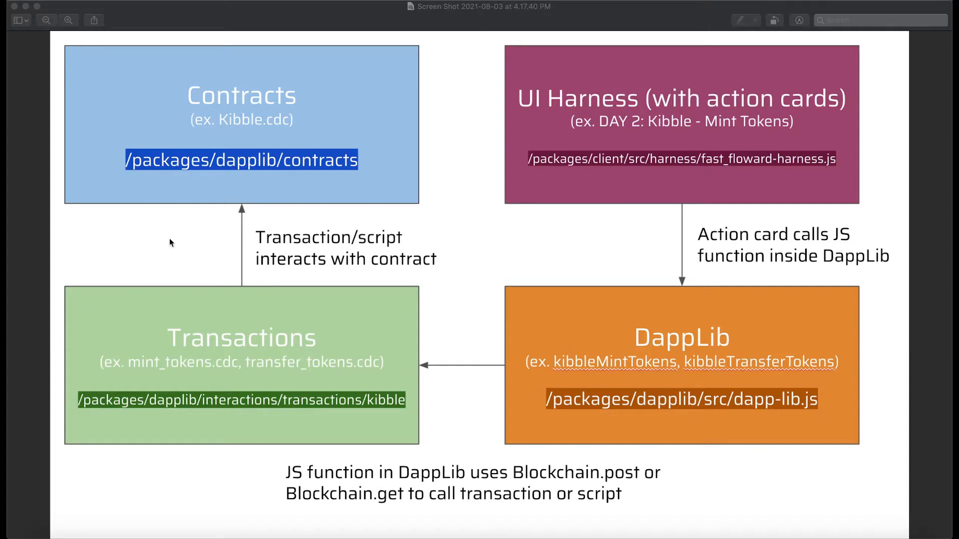
{"action": "mouse_move", "coordinate": [290, 107]}
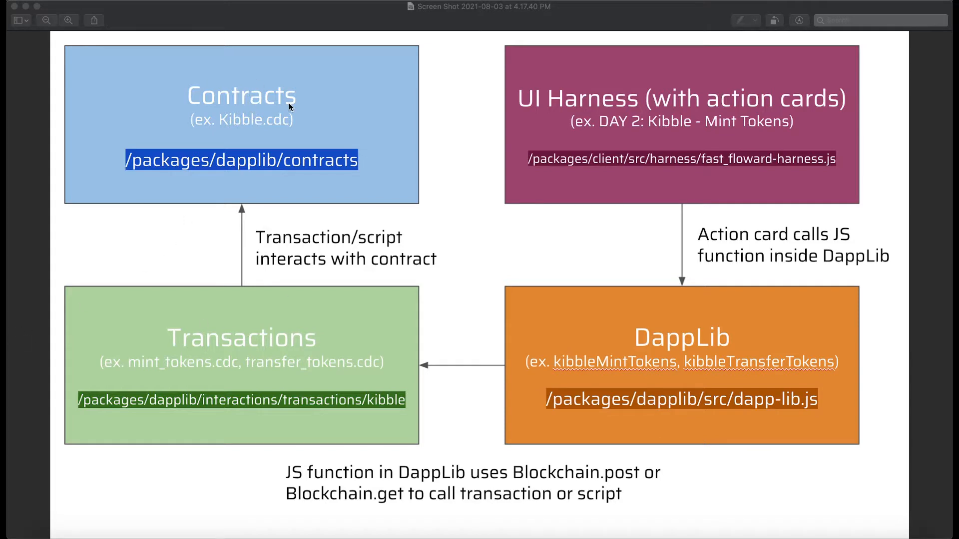
{"action": "mouse_move", "coordinate": [238, 115]}
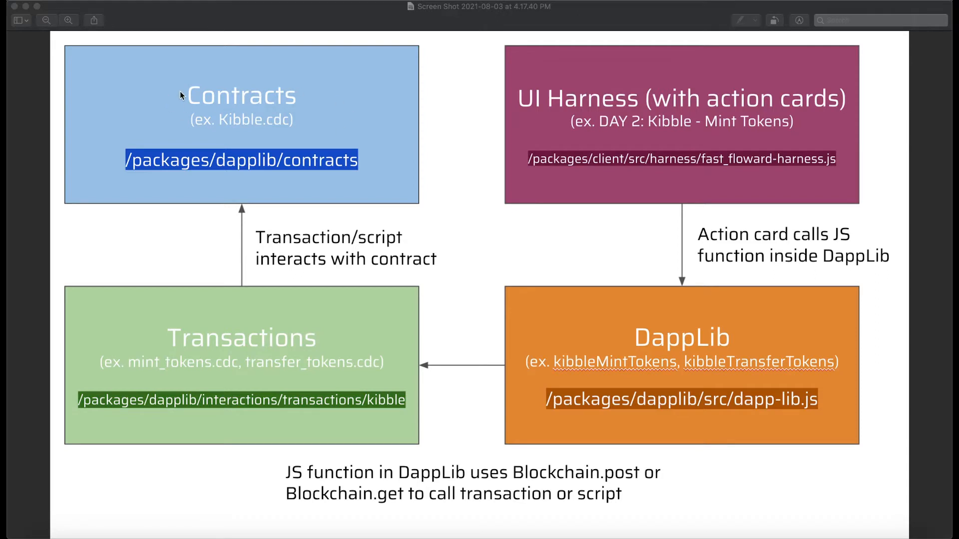
{"action": "mouse_move", "coordinate": [174, 106]}
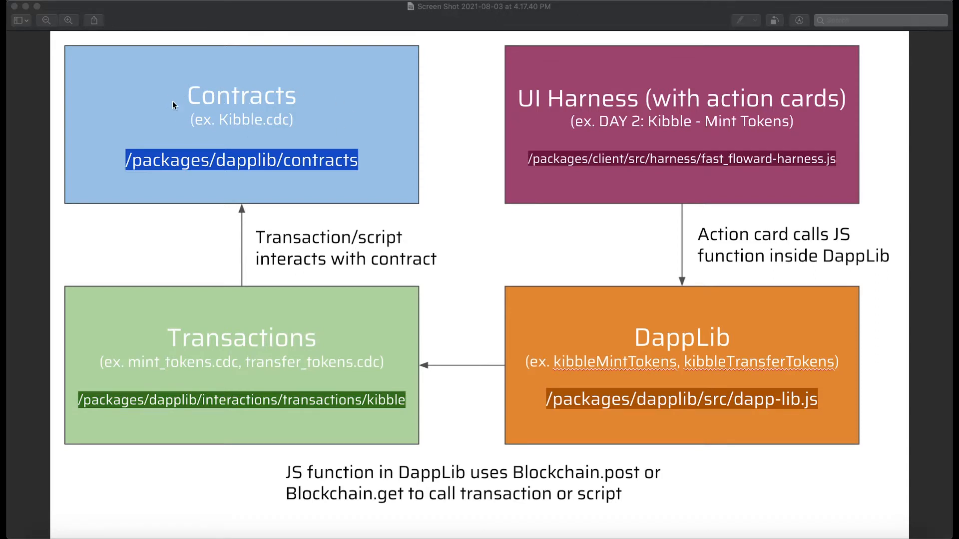
{"action": "mouse_move", "coordinate": [238, 103]}
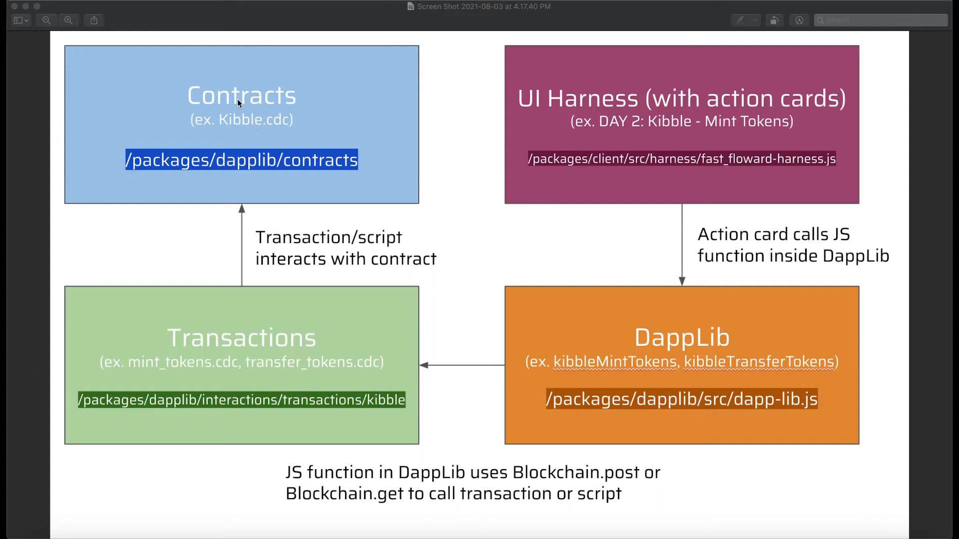
{"action": "mouse_move", "coordinate": [282, 116]}
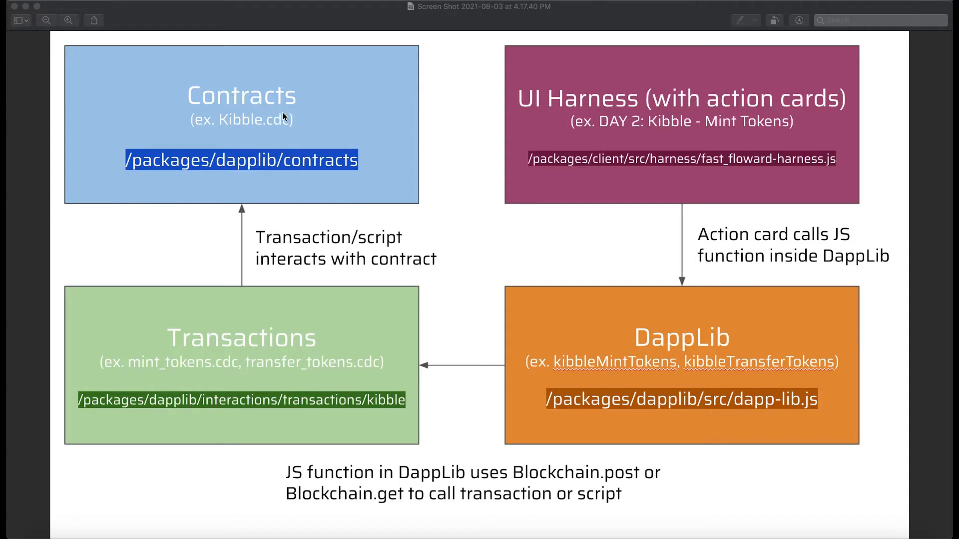
{"action": "mouse_move", "coordinate": [283, 282]}
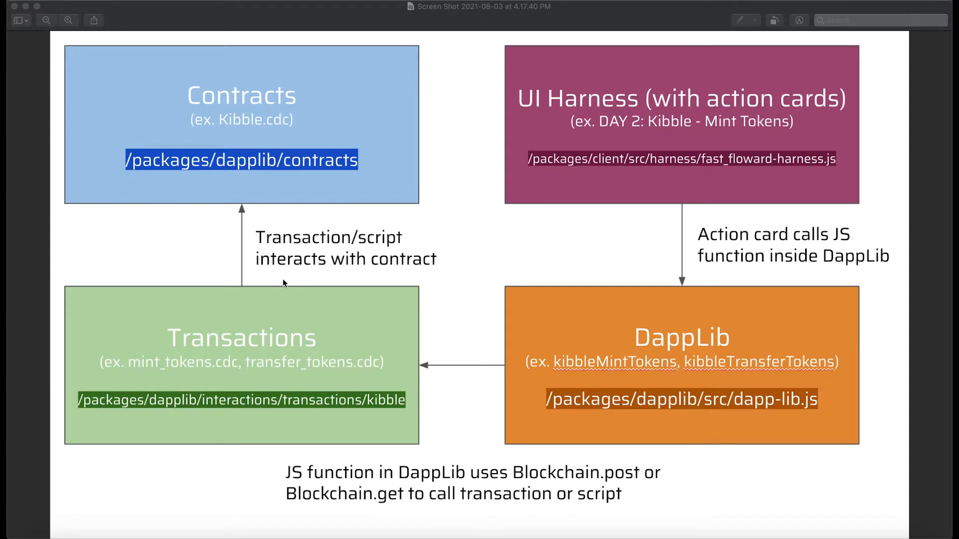
{"action": "mouse_move", "coordinate": [244, 347]}
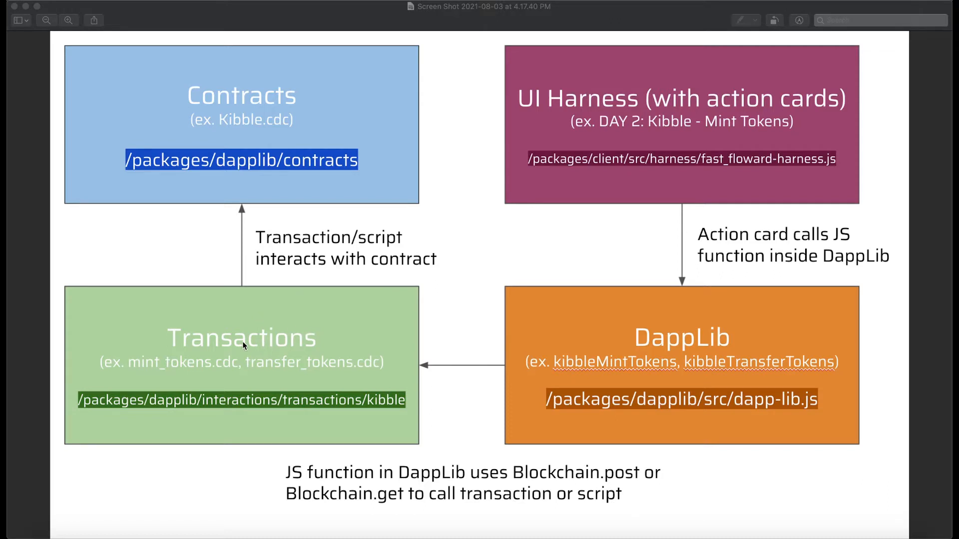
{"action": "mouse_move", "coordinate": [193, 398]}
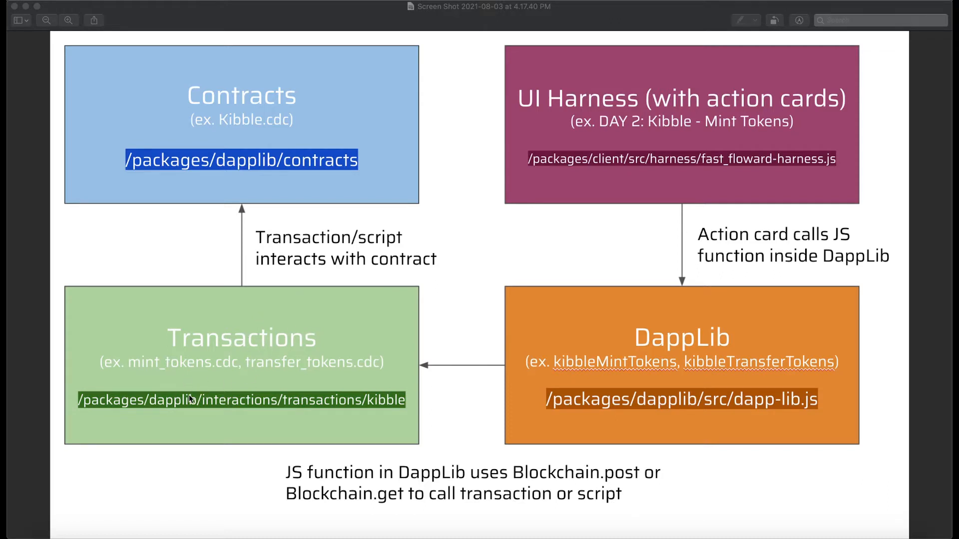
{"action": "mouse_move", "coordinate": [201, 426]}
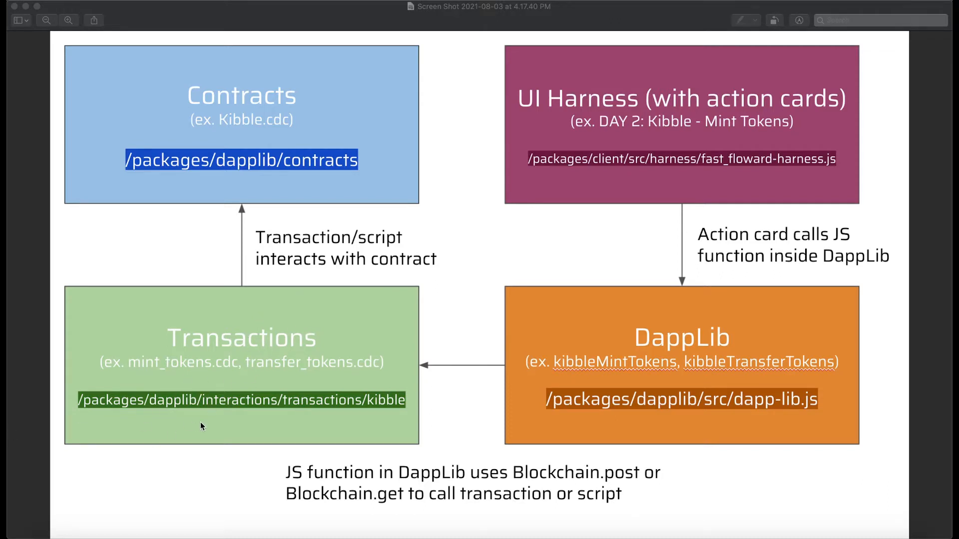
{"action": "mouse_move", "coordinate": [358, 360]}
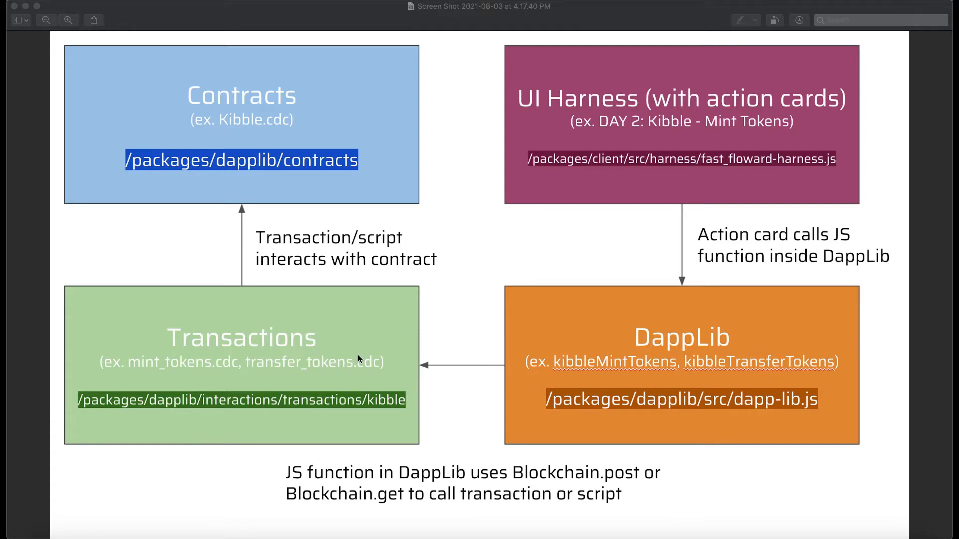
{"action": "mouse_move", "coordinate": [459, 334]}
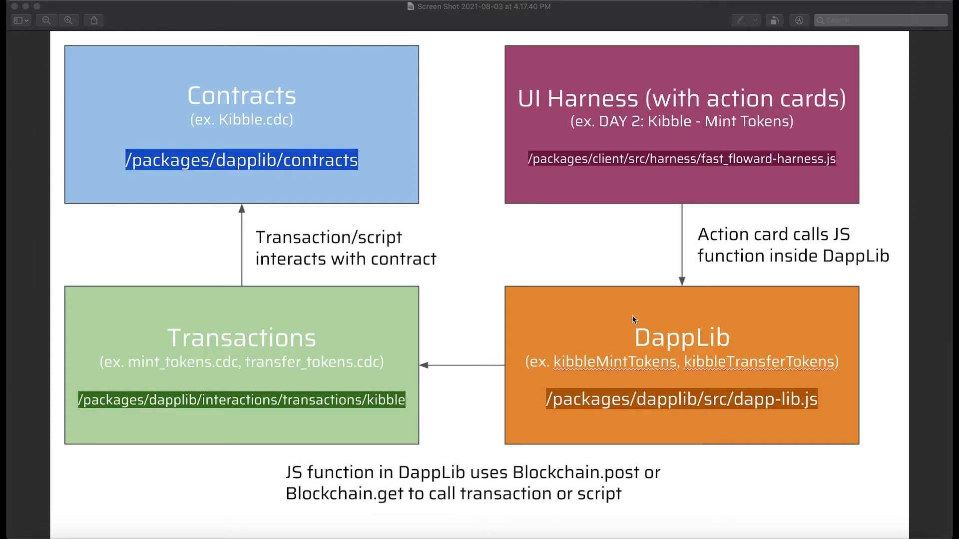
{"action": "mouse_move", "coordinate": [647, 342]}
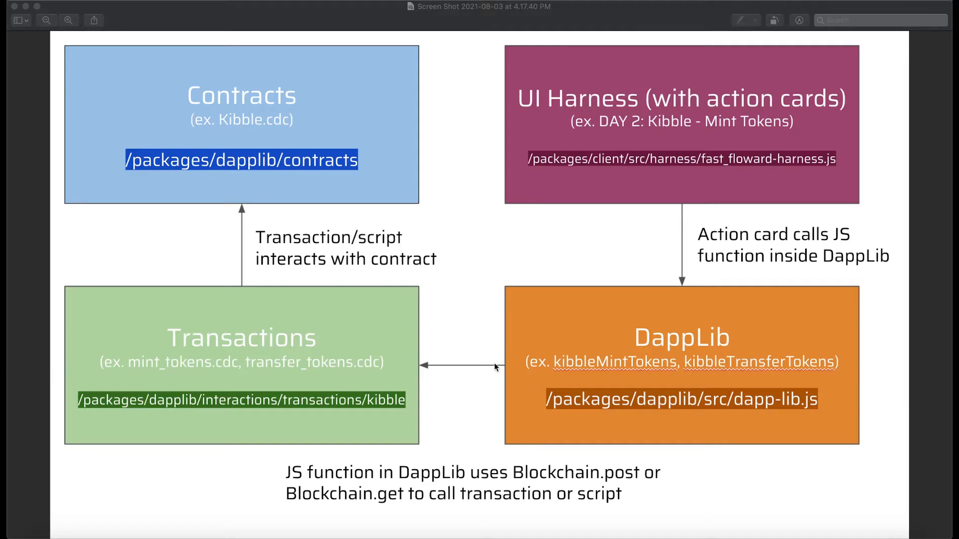
{"action": "mouse_move", "coordinate": [644, 132]}
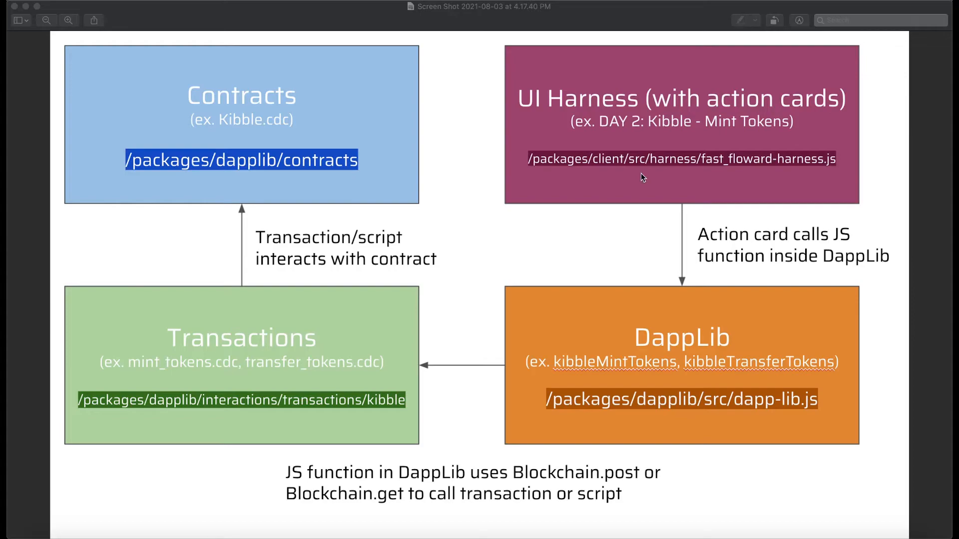
{"action": "mouse_move", "coordinate": [653, 524]}
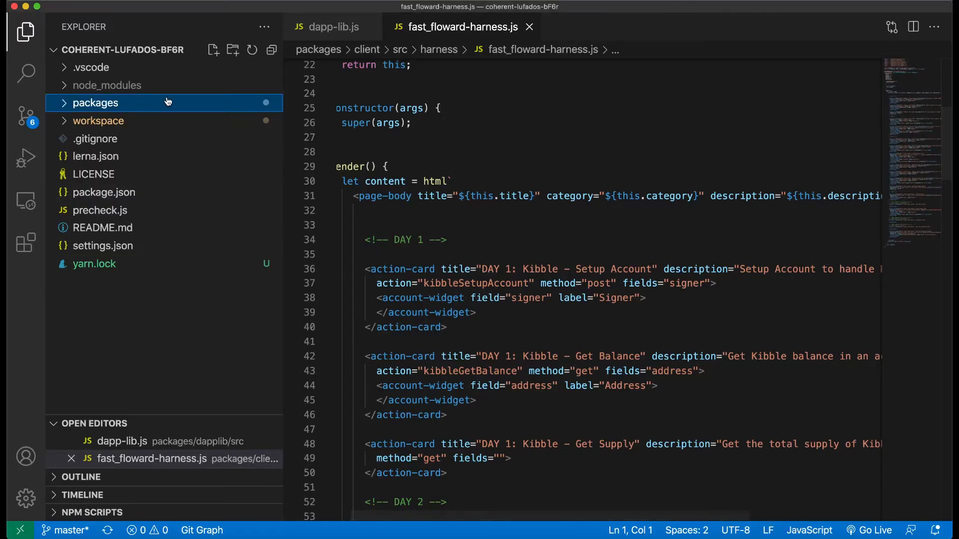
{"action": "mouse_move", "coordinate": [118, 105]}
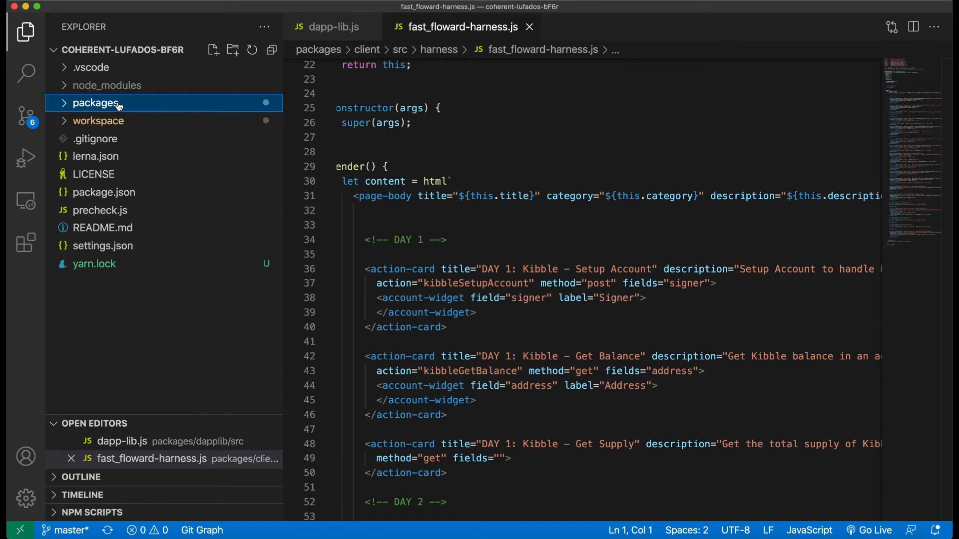
Step: Expand packages/client/src/harness and browse fast_floward-harness.js down to the Day 2 and Day 3 cards
{"action": "left_click", "coordinate": [96, 103]}
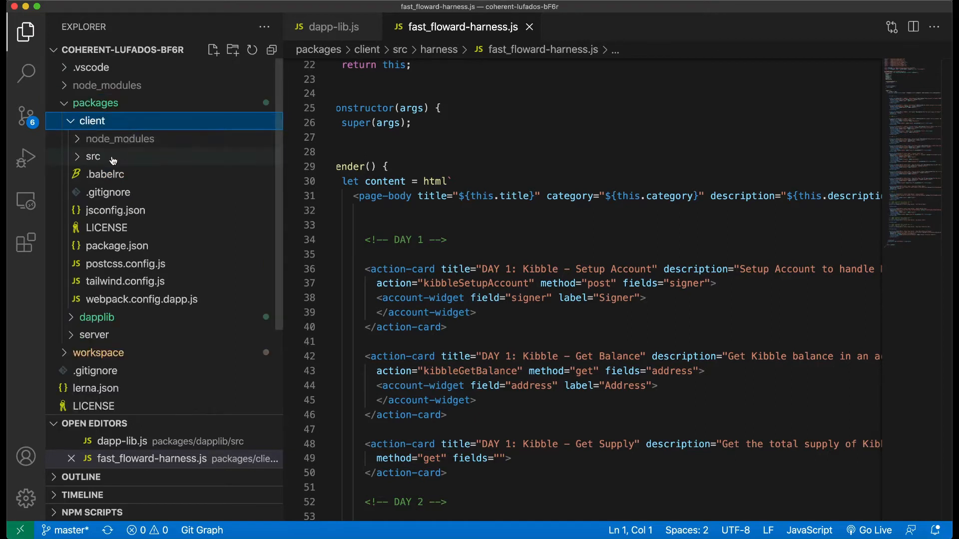
{"action": "left_click", "coordinate": [93, 157]}
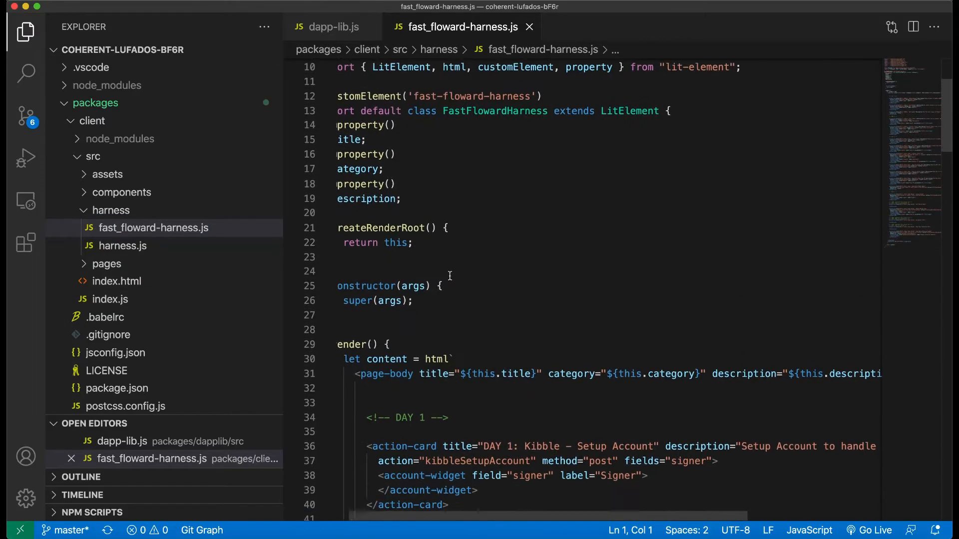
{"action": "scroll", "scroll_direction": "down", "scroll_amount": 3}
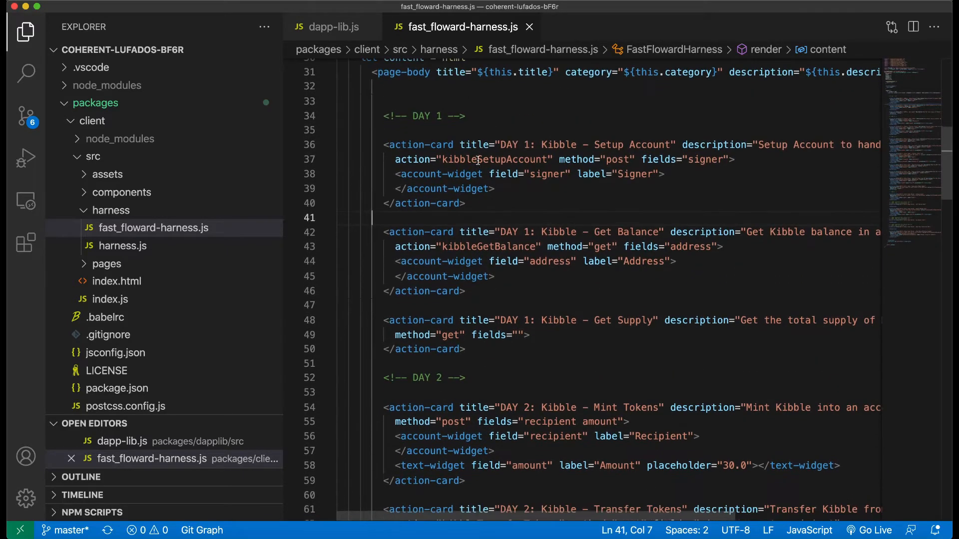
{"action": "scroll", "scroll_direction": "down", "scroll_amount": 3}
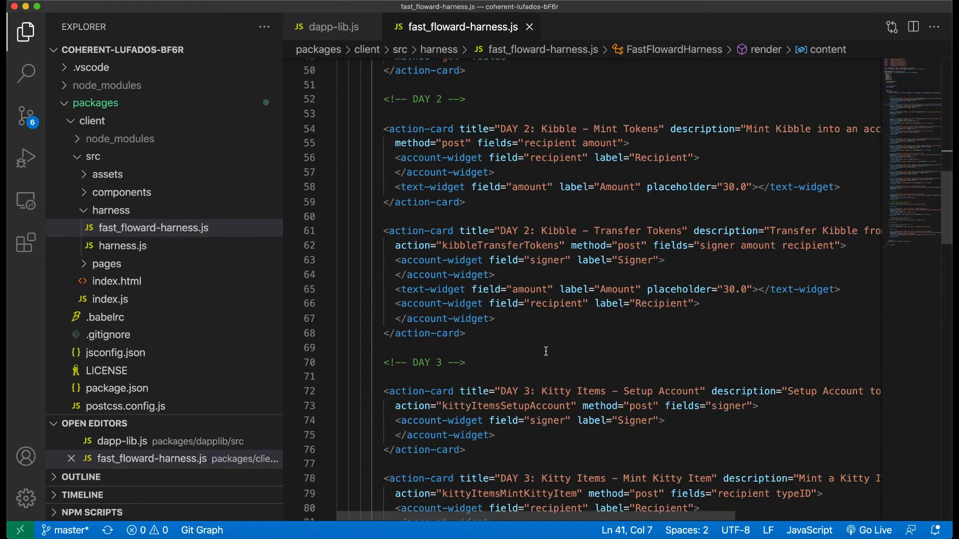
{"action": "scroll", "scroll_direction": "up", "scroll_amount": 3}
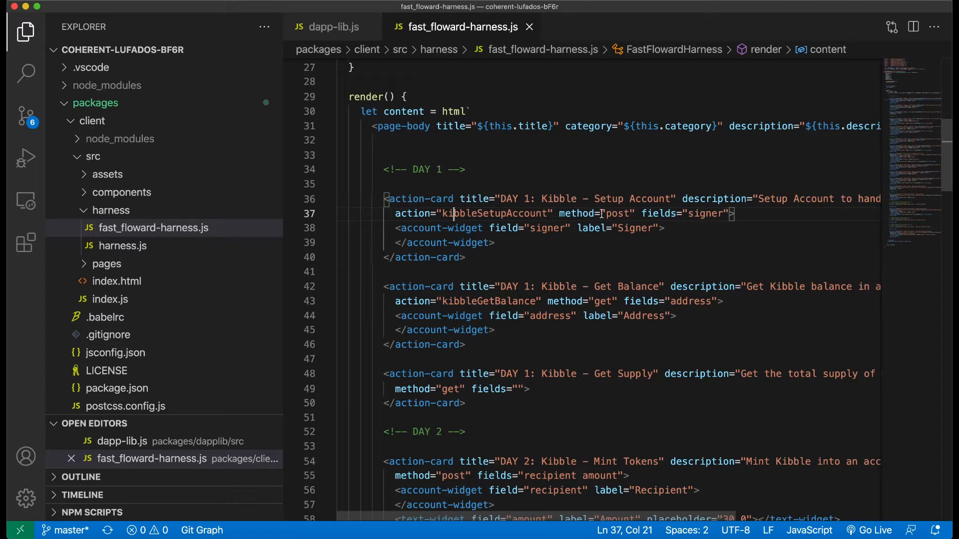
Step: Trace the Setup Account card's post method to the kibbleSetupAccount function in dapp-lib.js
{"action": "left_click", "coordinate": [626, 213]}
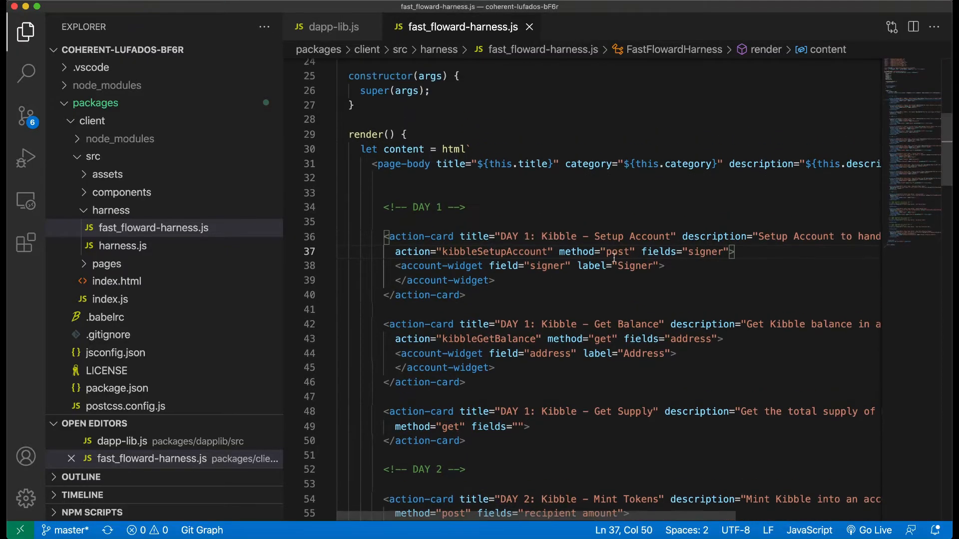
{"action": "left_click", "coordinate": [481, 252]}
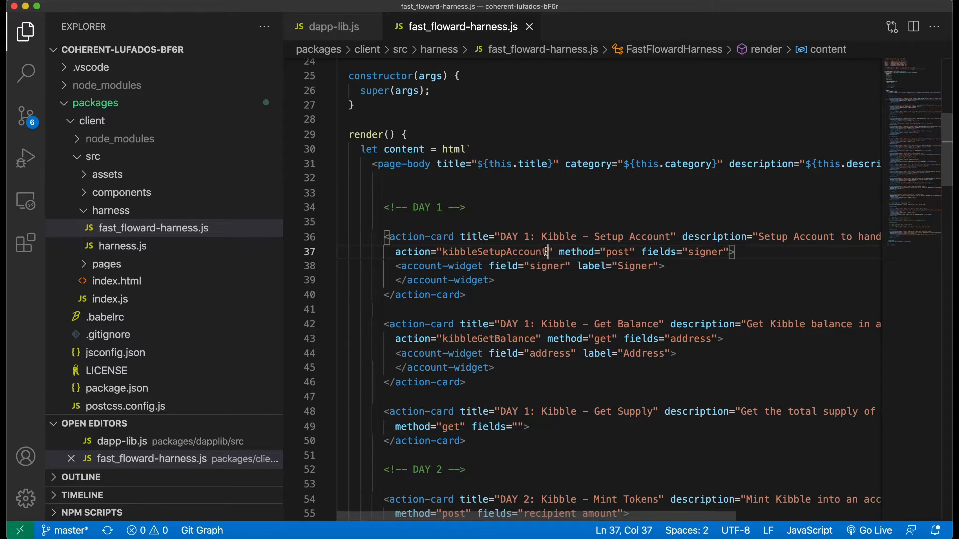
{"action": "double_click", "coordinate": [495, 251]}
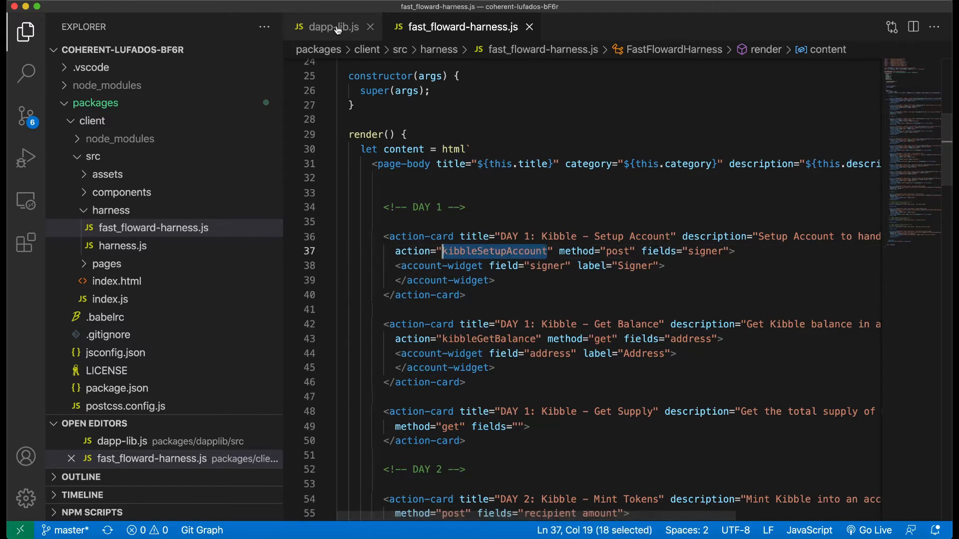
{"action": "mouse_move", "coordinate": [333, 29]}
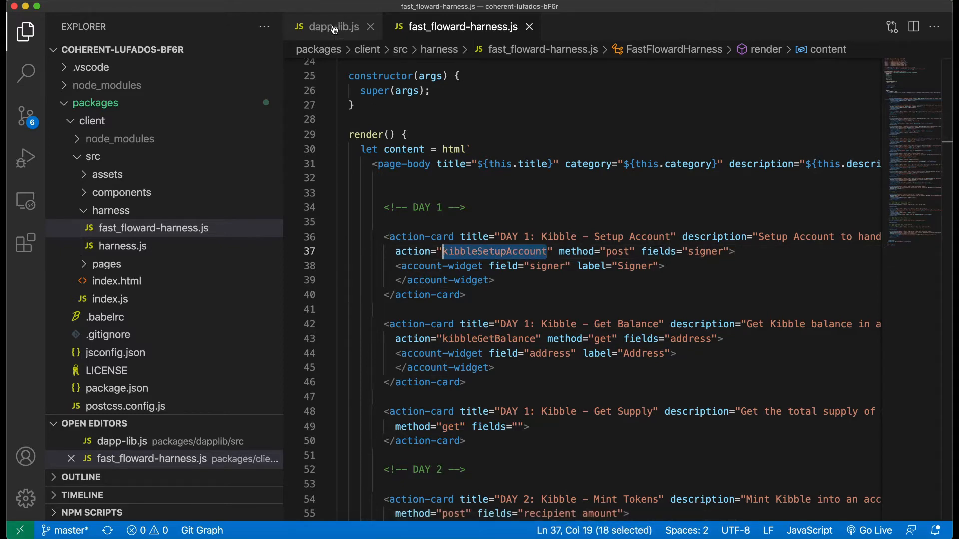
{"action": "left_click", "coordinate": [334, 26]}
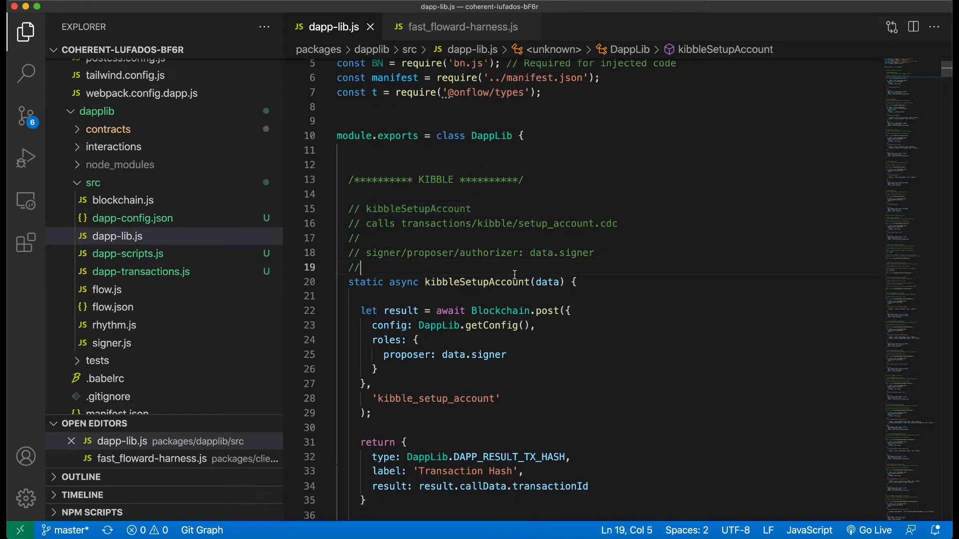
{"action": "left_click", "coordinate": [462, 26]}
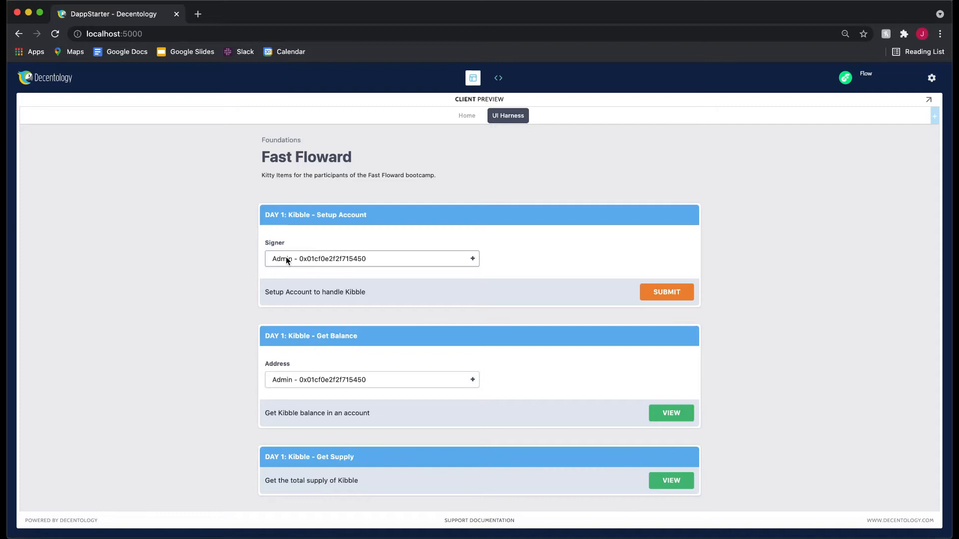
Step: Inspect the Signer account field on the Setup Account card in the UI Harness
{"action": "left_click", "coordinate": [371, 258]}
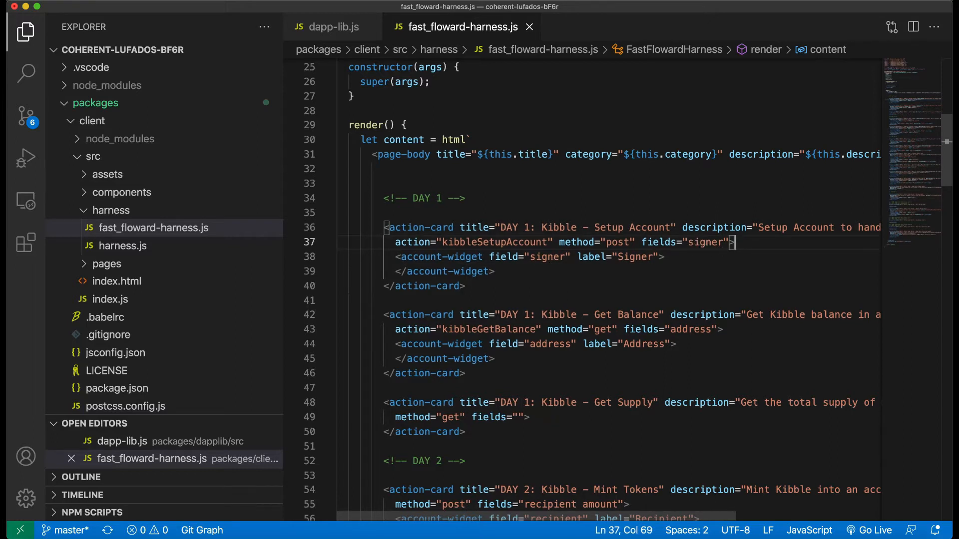
Step: Add a blank line before the Setup Account account-widget and highlight its signer field
{"action": "key", "text": "Enter"}
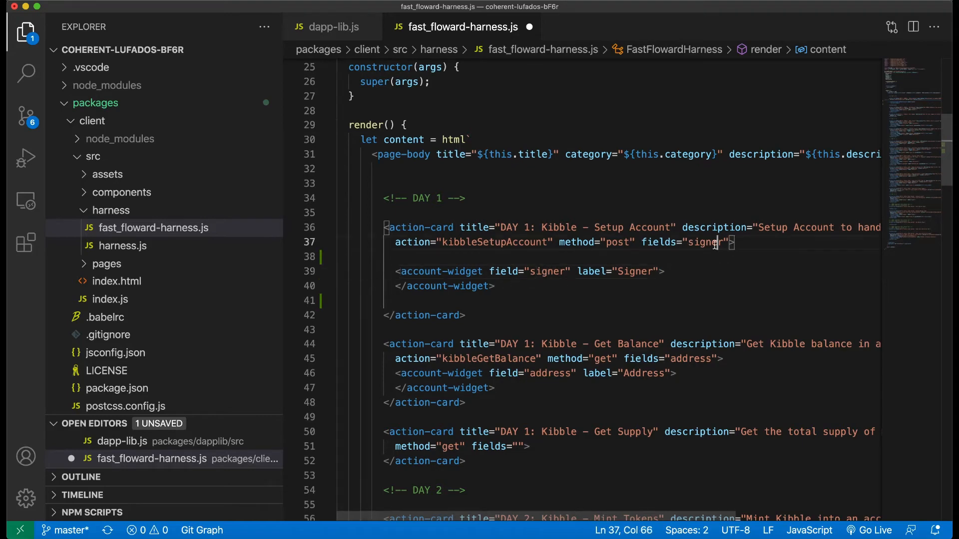
{"action": "double_click", "coordinate": [592, 272]}
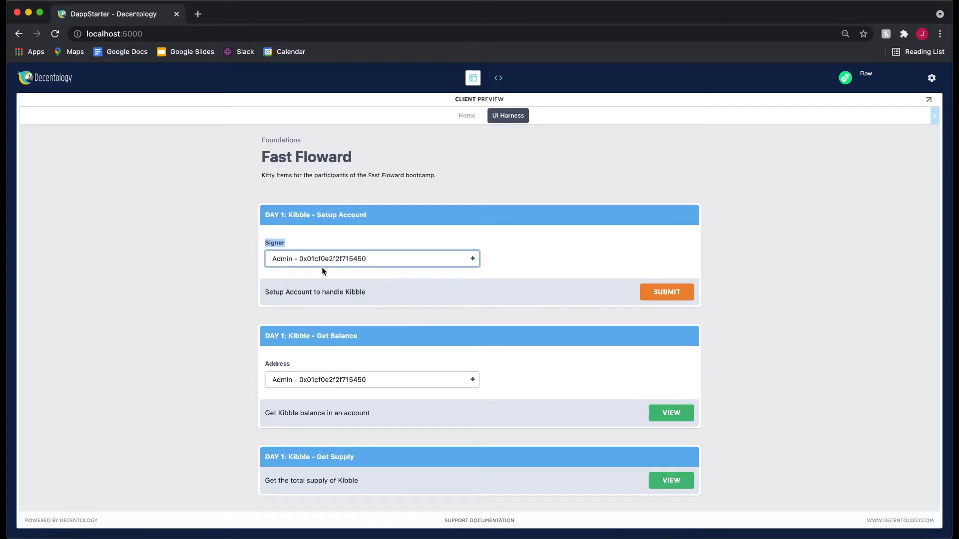
{"action": "left_click", "coordinate": [372, 258]}
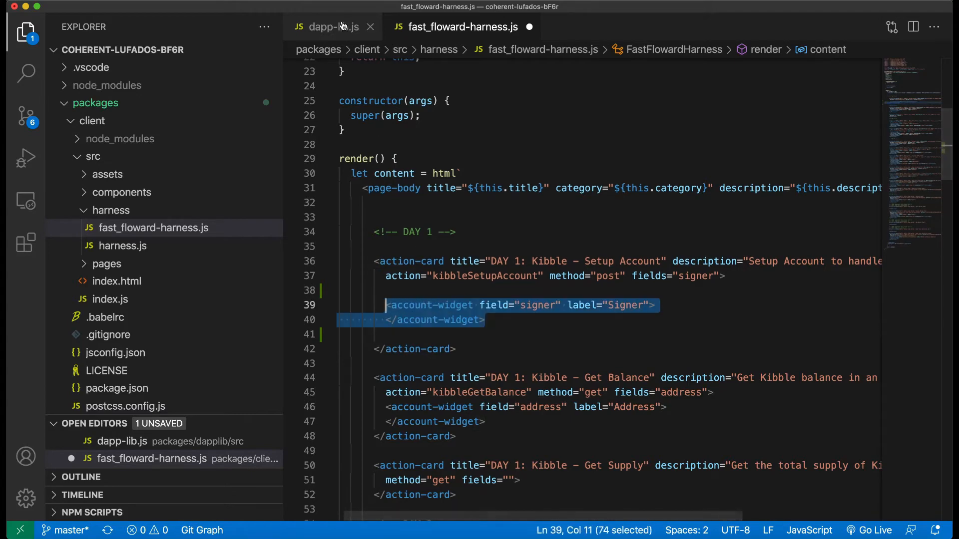
Step: Compare the card's signer field with data.signer as proposer in kibbleSetupAccount
{"action": "left_click", "coordinate": [331, 26]}
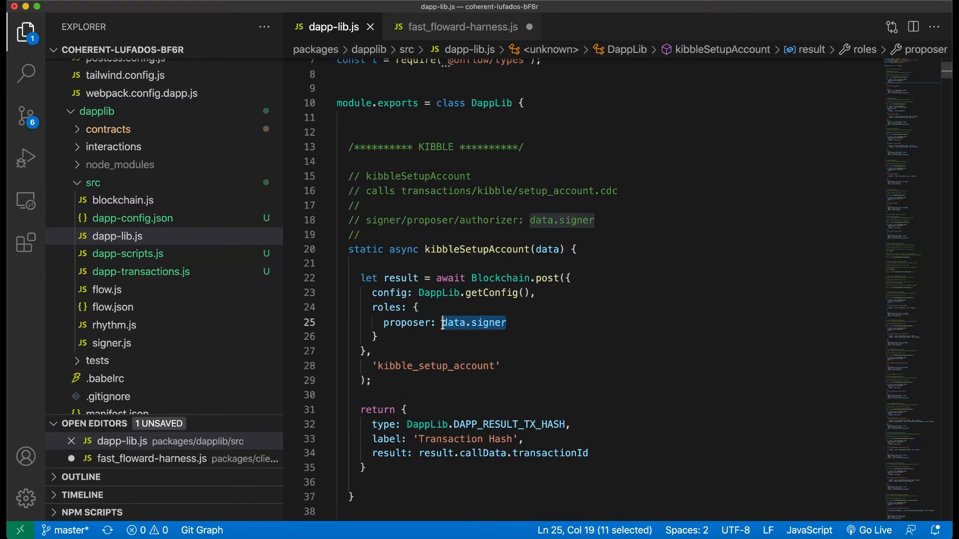
{"action": "left_click", "coordinate": [506, 323]}
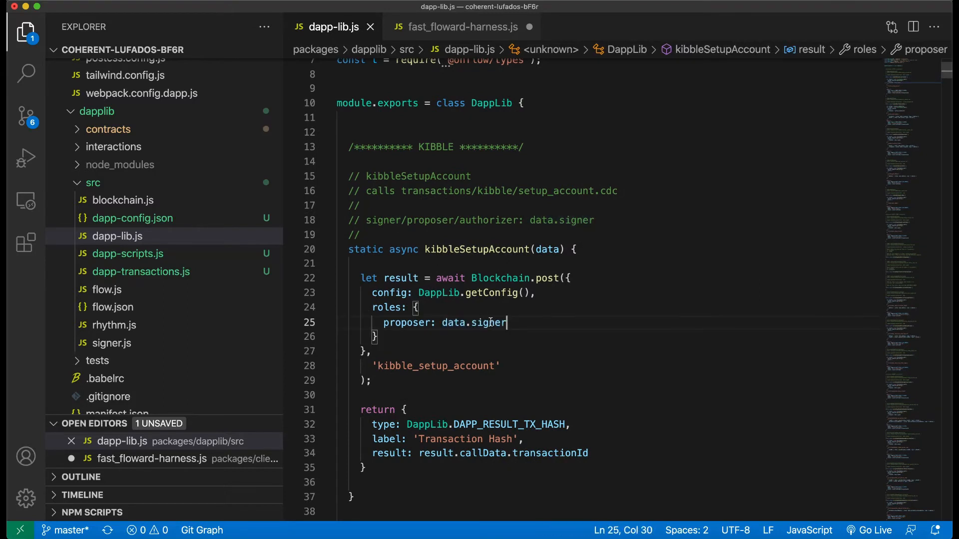
{"action": "double_click", "coordinate": [487, 323]}
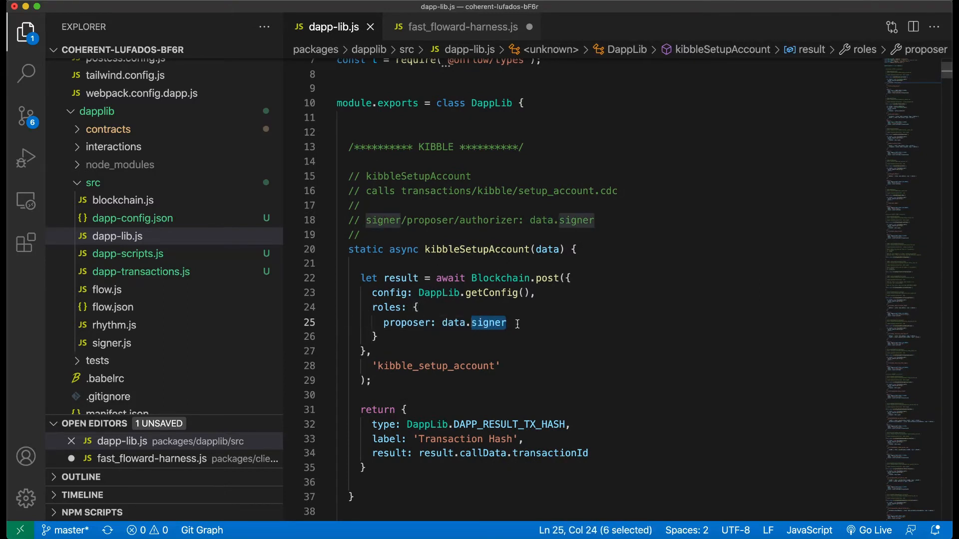
{"action": "left_click", "coordinate": [464, 26]}
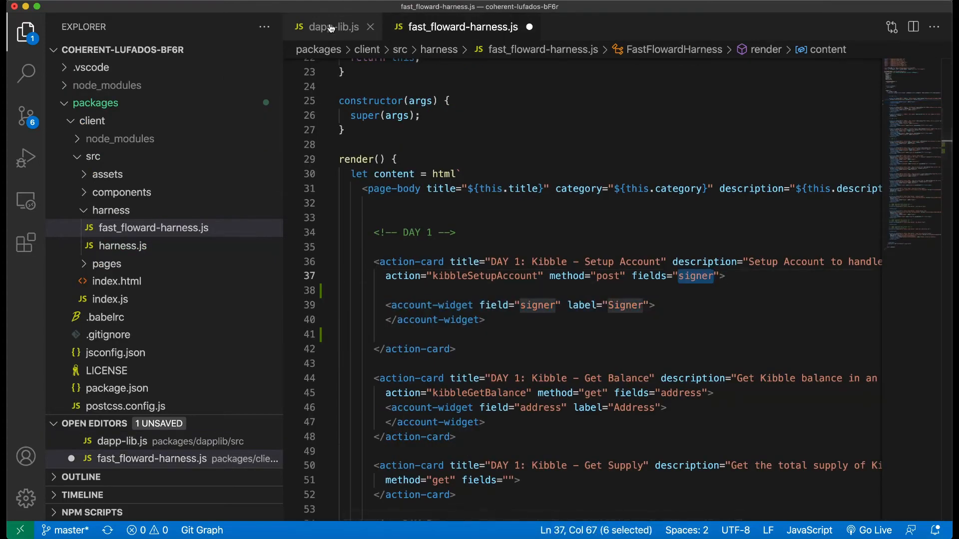
{"action": "mouse_move", "coordinate": [330, 26]}
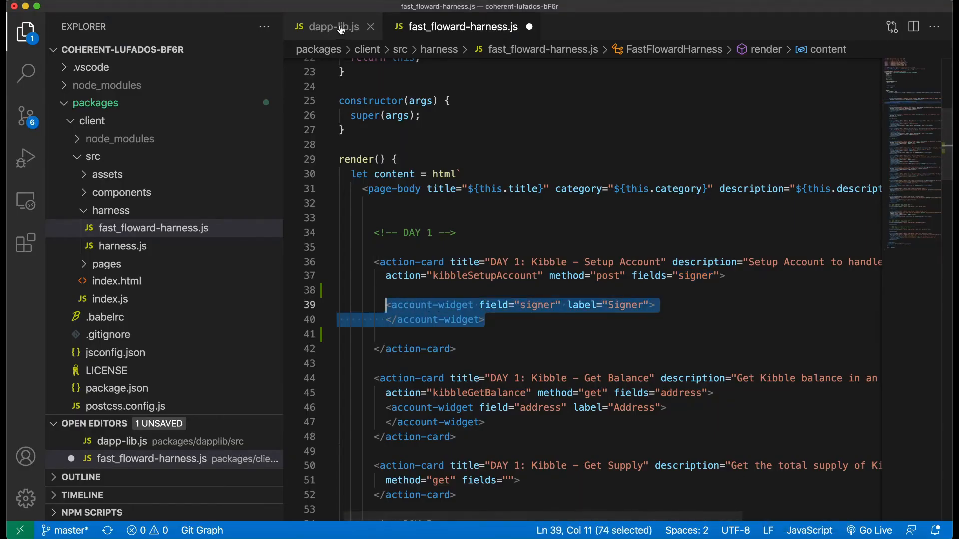
Step: Highlight the kibble_setup_account transaction name and expand interactions/transactions/kibble in the Explorer
{"action": "left_click", "coordinate": [334, 26]}
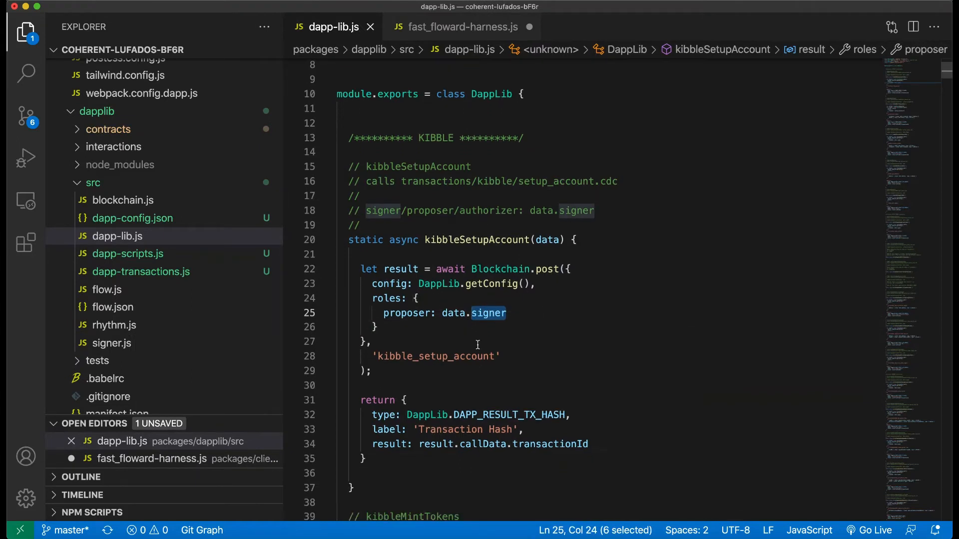
{"action": "double_click", "coordinate": [437, 356]}
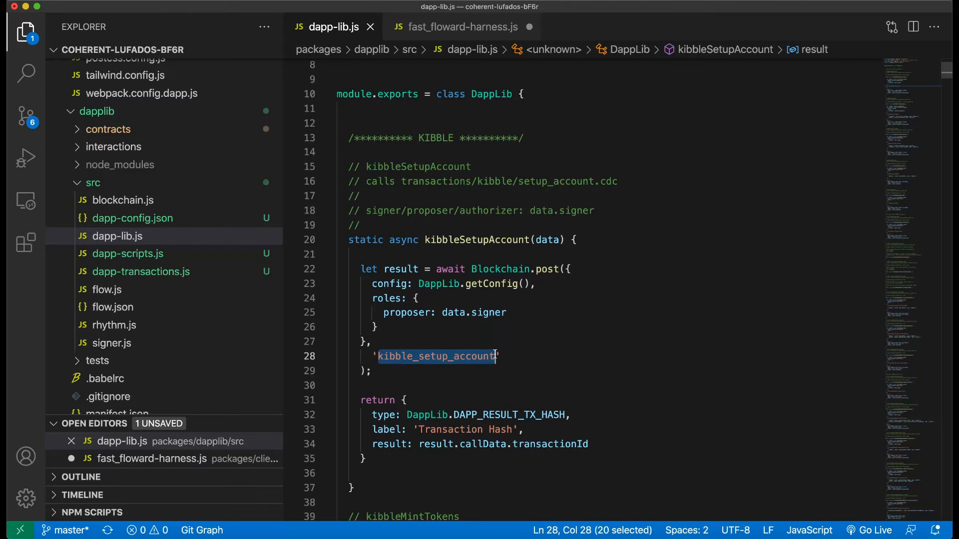
{"action": "left_click", "coordinate": [113, 147]}
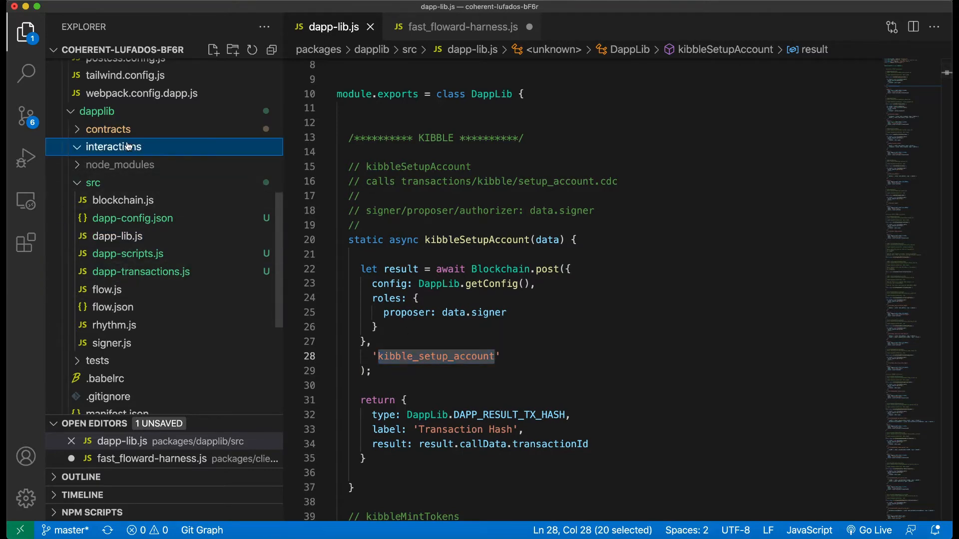
{"action": "left_click", "coordinate": [113, 147]}
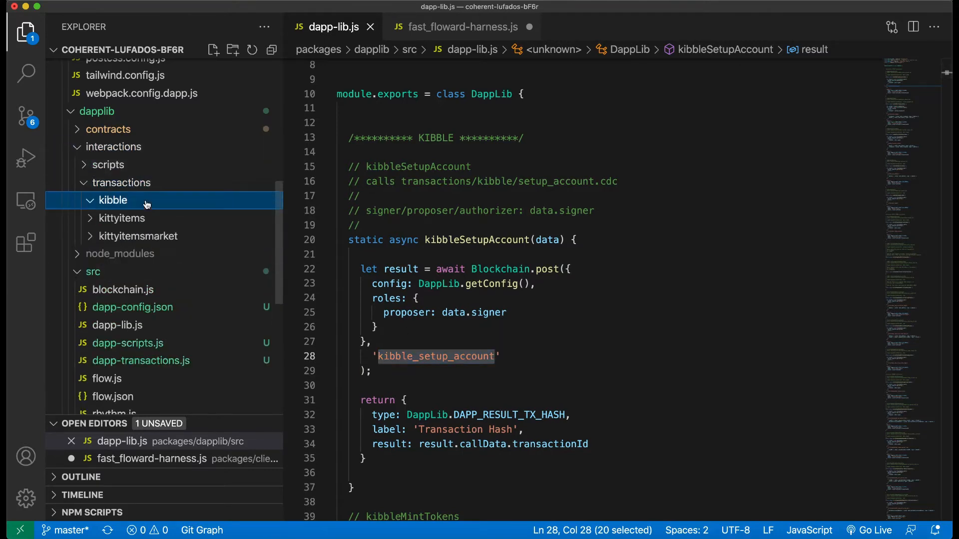
Step: Open setup_account.cdc, highlight its signer: AuthAccount parameter, and review the architecture diagram in Preview
{"action": "left_click", "coordinate": [149, 236]}
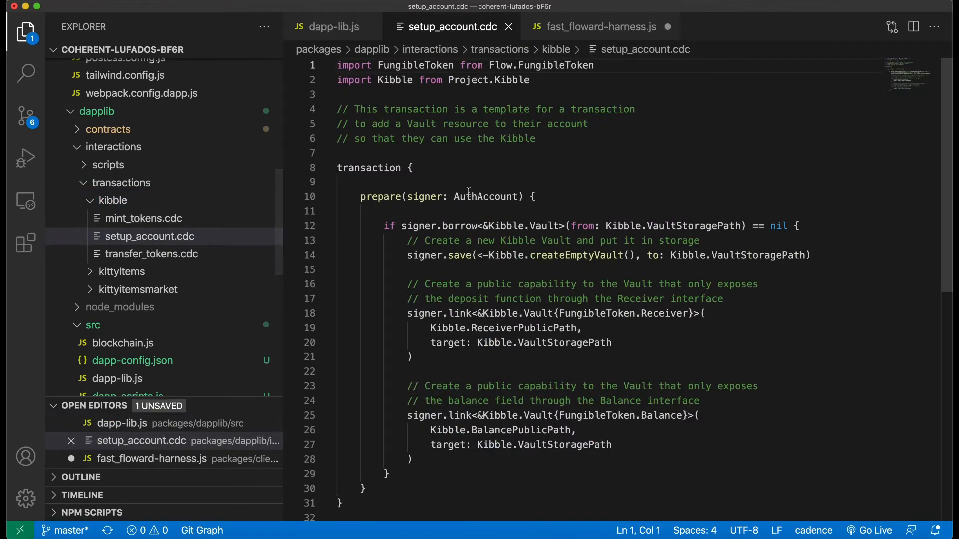
{"action": "left_click_drag", "start_coordinate": [407, 197], "coordinate": [516, 197]}
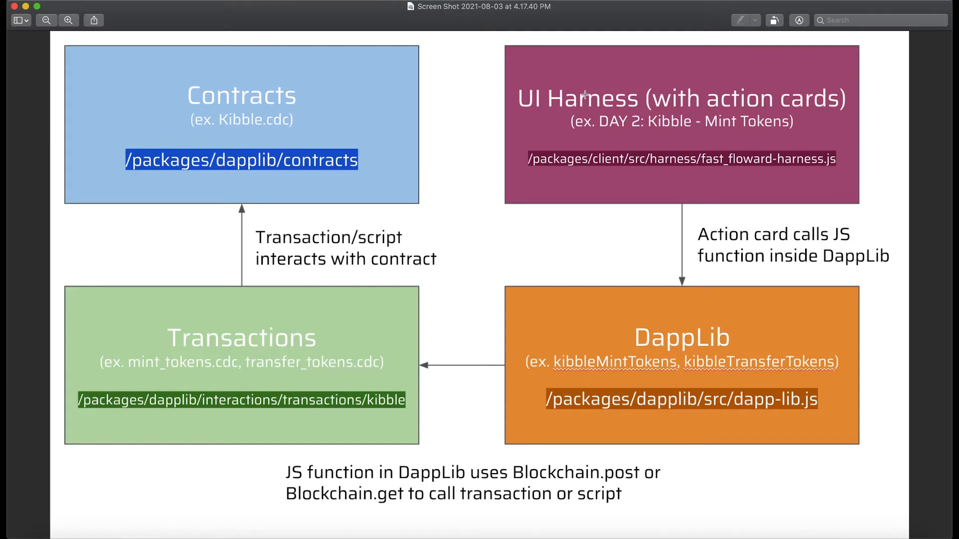
{"action": "mouse_move", "coordinate": [234, 335]}
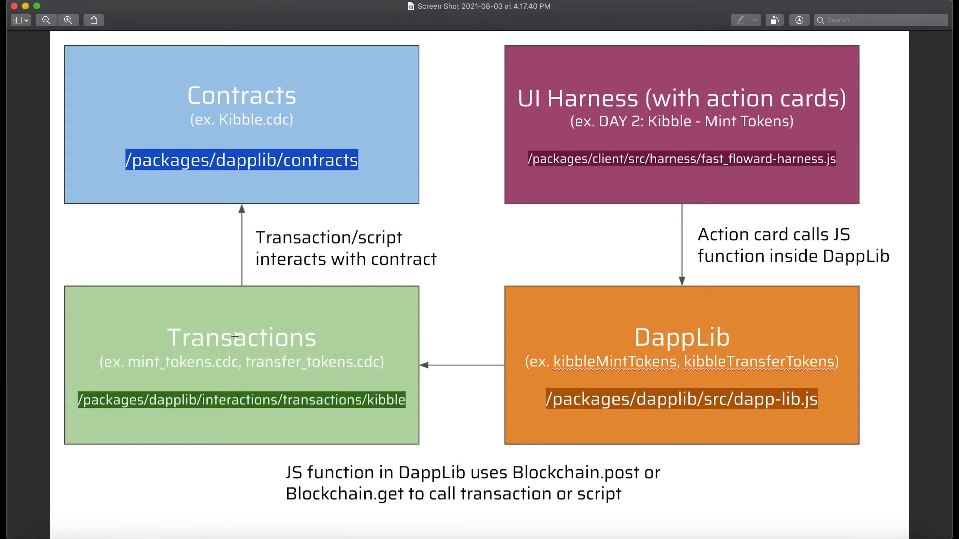
{"action": "mouse_move", "coordinate": [653, 524]}
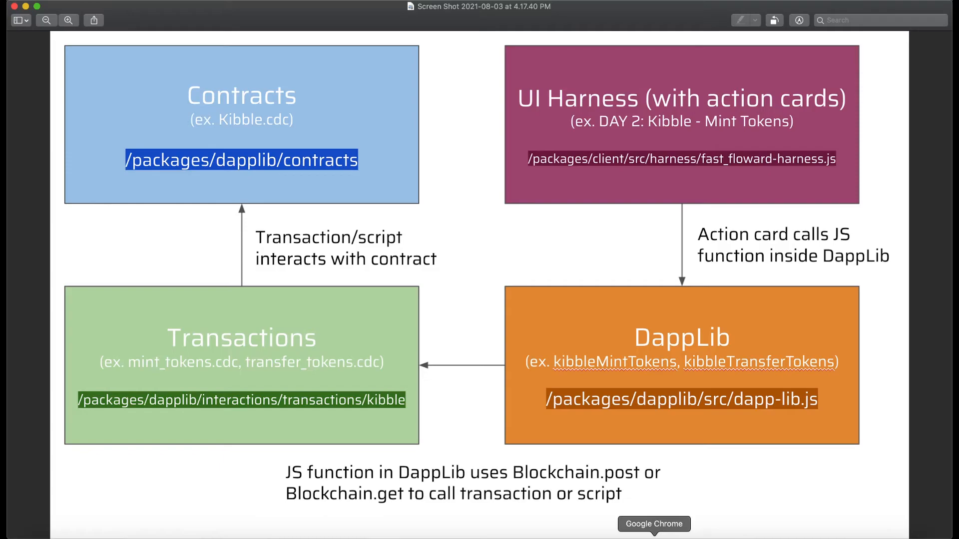
{"action": "left_click", "coordinate": [653, 524]}
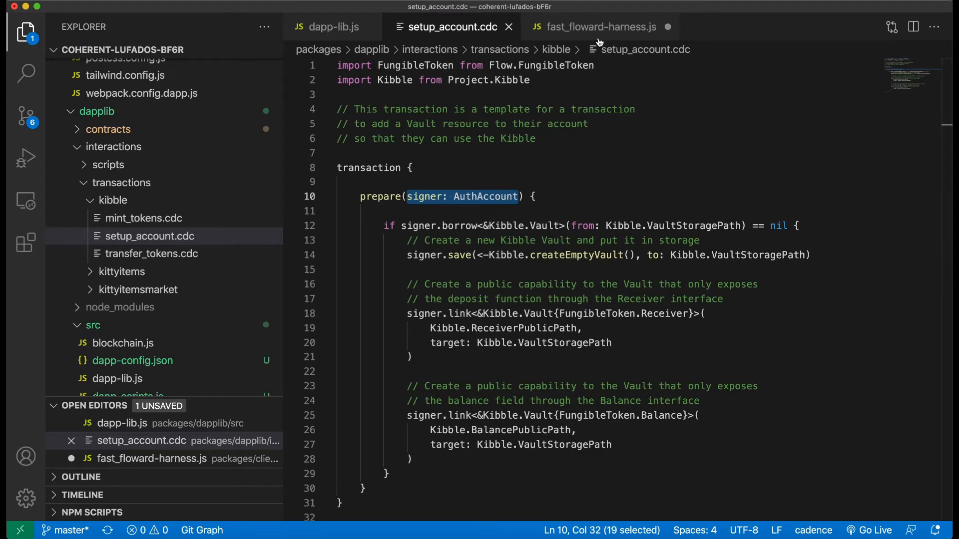
Step: Scroll the harness file to the Transfer Tokens card and select its signer, amount and recipient widgets
{"action": "left_click", "coordinate": [600, 26]}
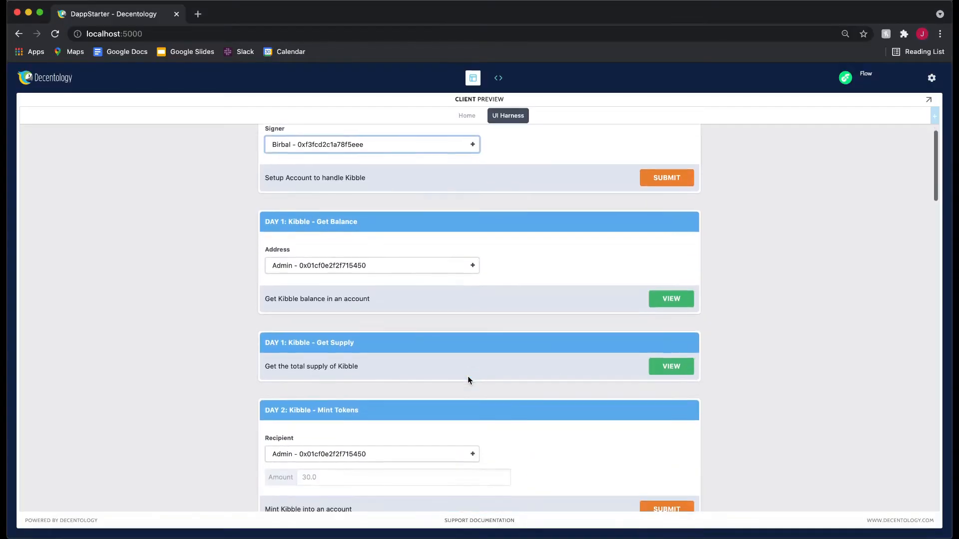
{"action": "scroll", "scroll_direction": "down", "scroll_amount": 3}
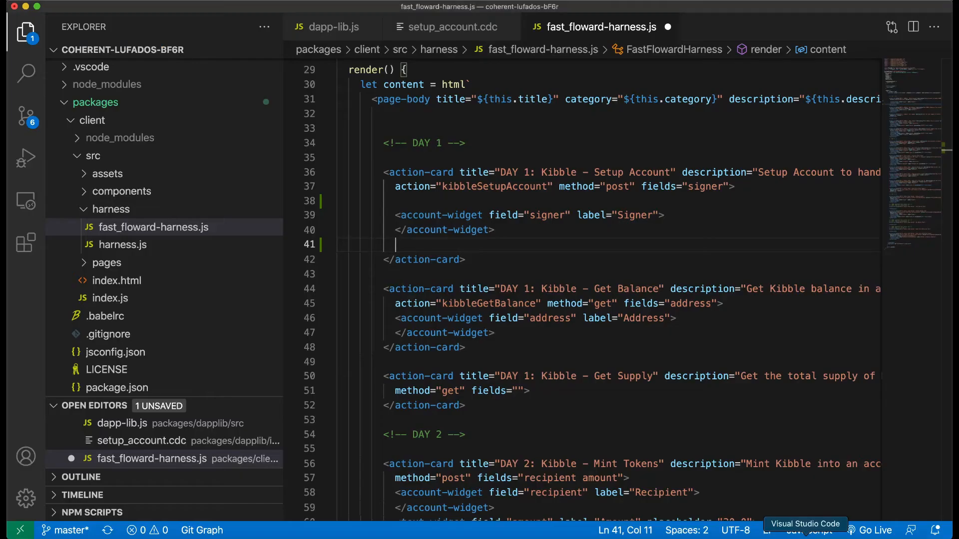
{"action": "scroll", "scroll_direction": "down", "scroll_amount": 3}
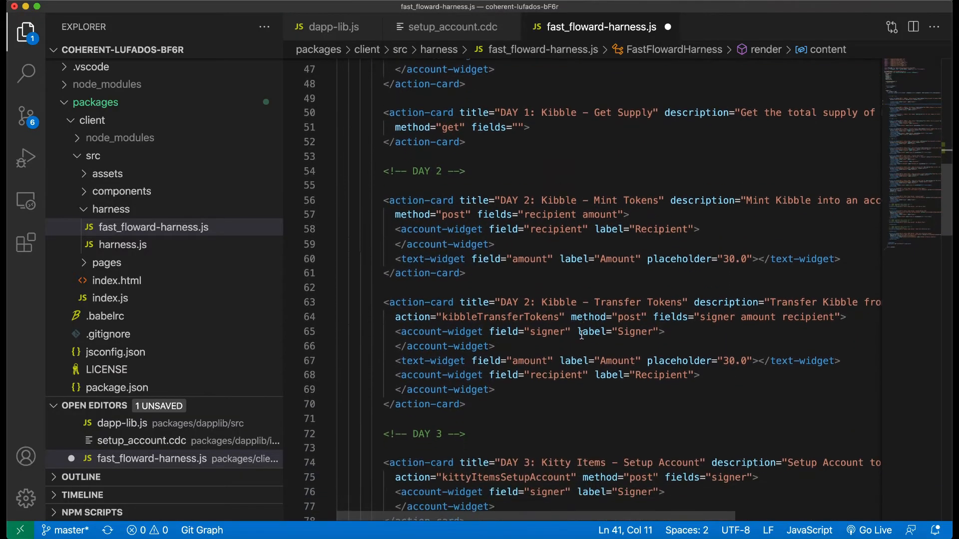
{"action": "left_click_drag", "start_coordinate": [385, 301], "coordinate": [465, 403]}
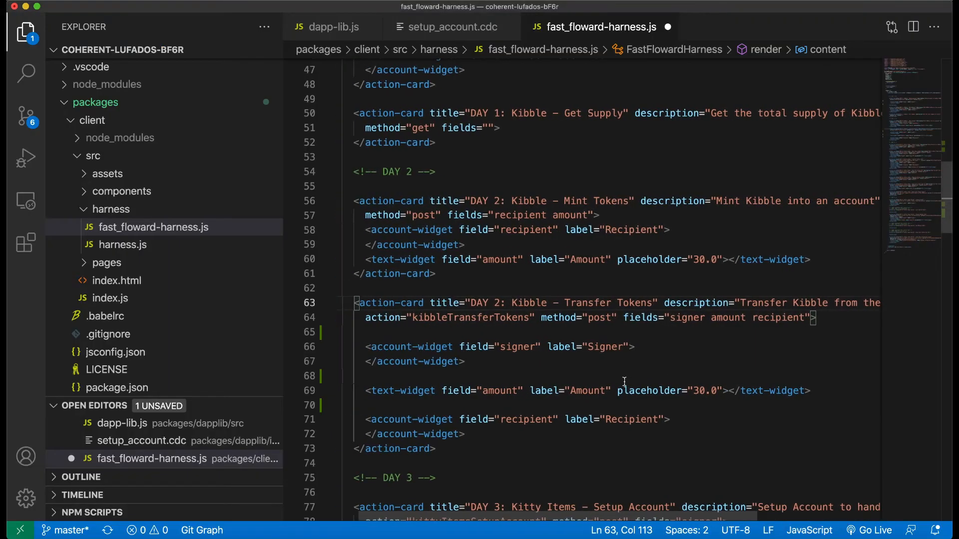
{"action": "mouse_move", "coordinate": [461, 320]}
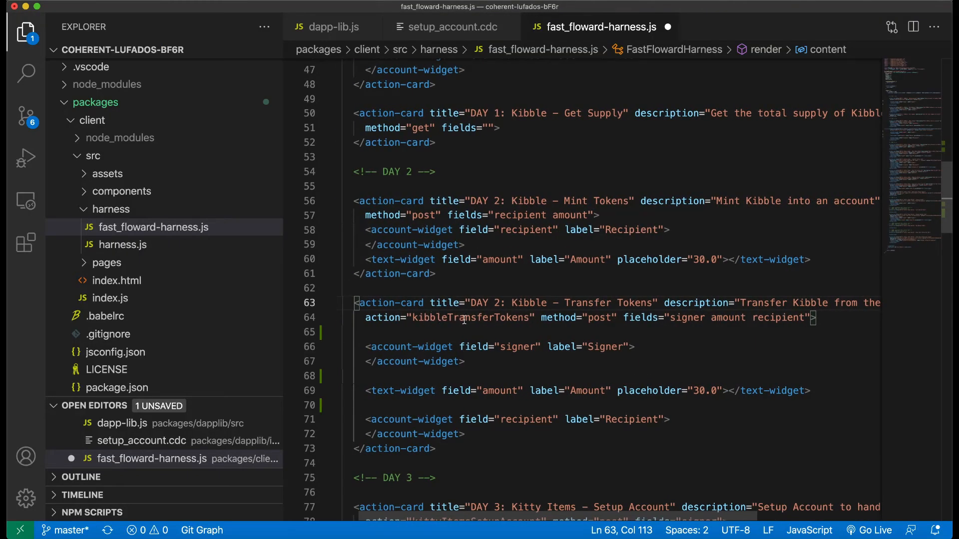
Step: Highlight data.signer, data.amount and data.recipient in kibbleTransferTokens, then return to the harness file
{"action": "left_click", "coordinate": [333, 27]}
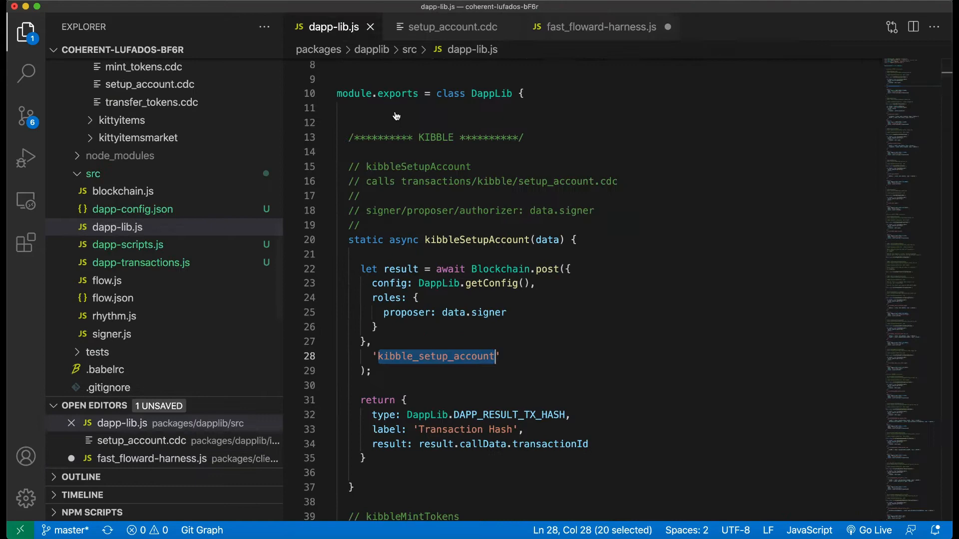
{"action": "scroll", "scroll_direction": "down", "scroll_amount": 3}
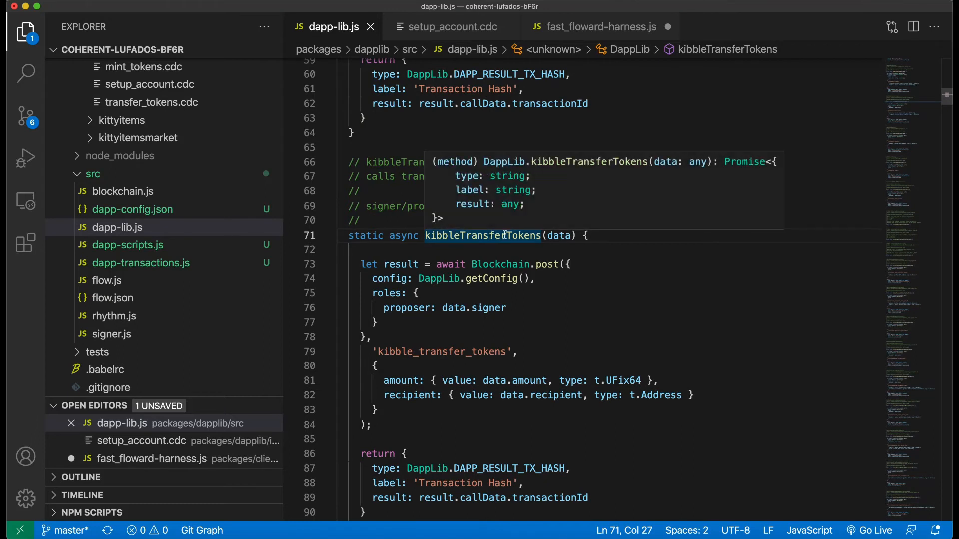
{"action": "left_click", "coordinate": [507, 308]}
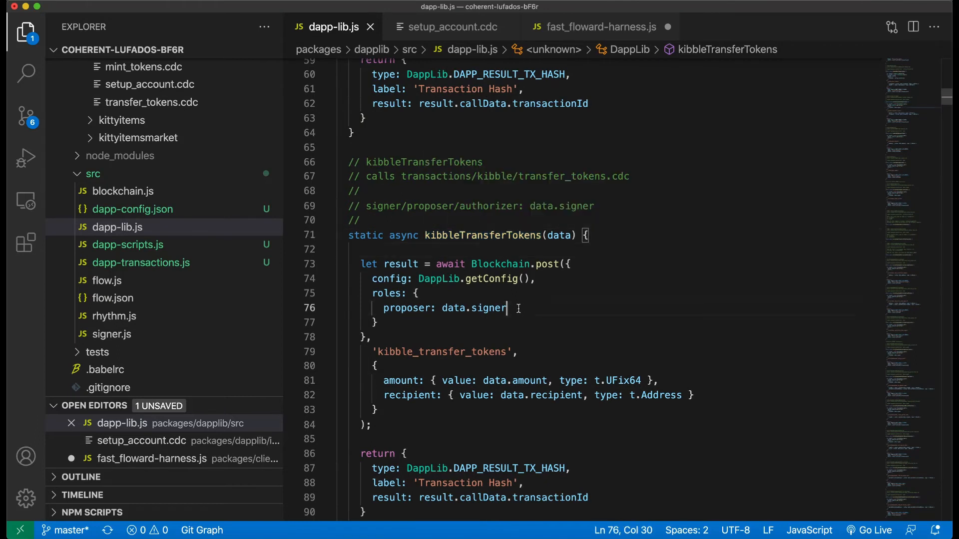
{"action": "double_click", "coordinate": [474, 308]}
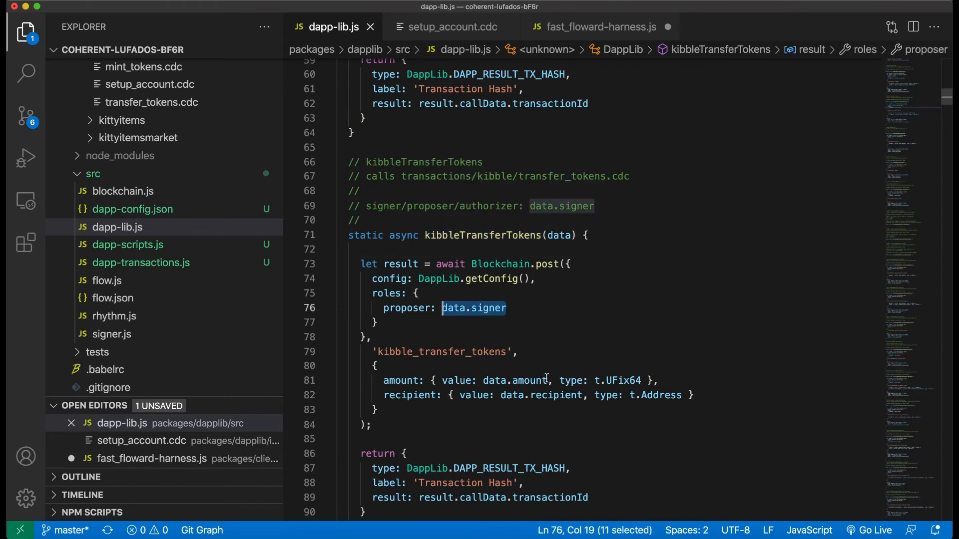
{"action": "double_click", "coordinate": [515, 380]}
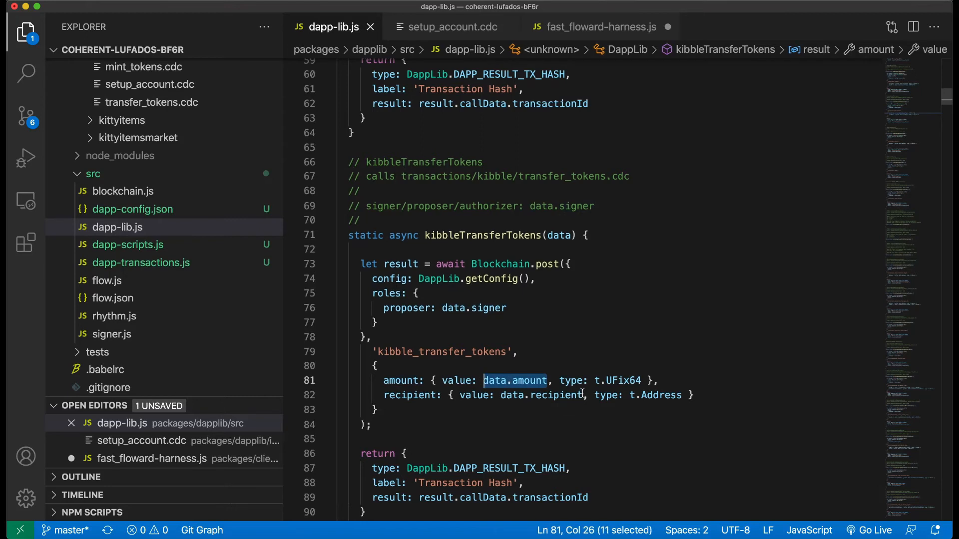
{"action": "double_click", "coordinate": [541, 396]}
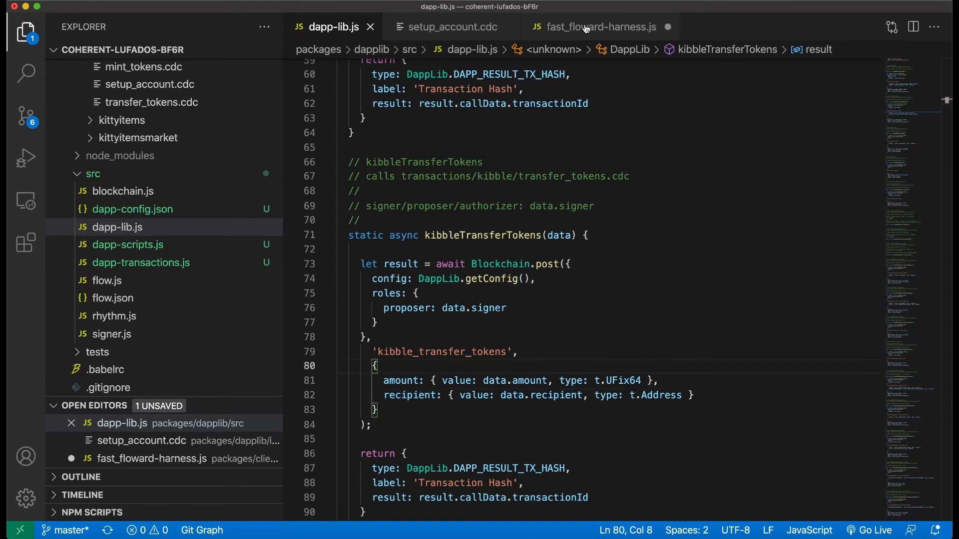
{"action": "left_click", "coordinate": [602, 26]}
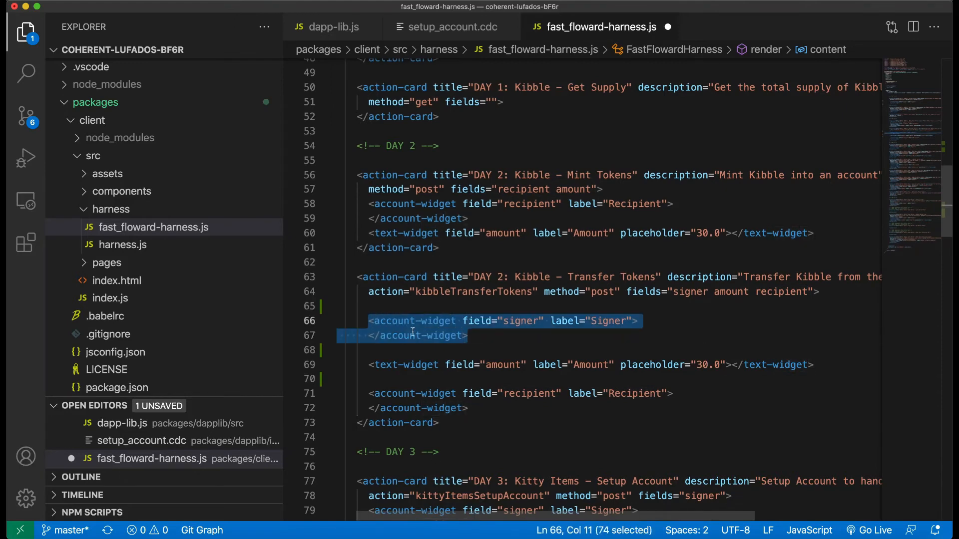
Step: Bring the running UI Harness forward and try the Transfer Tokens Amount field
{"action": "scroll", "scroll_direction": "down", "scroll_amount": 3}
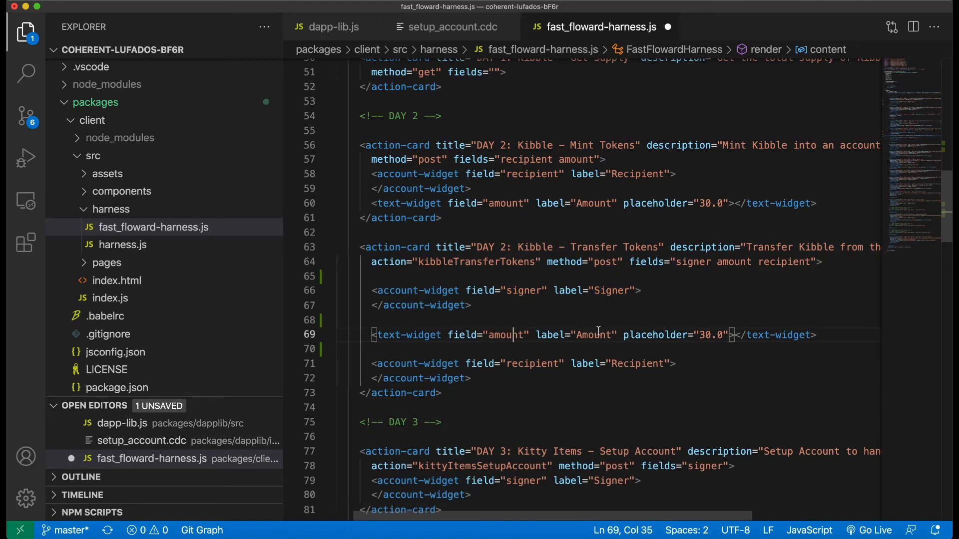
{"action": "mouse_move", "coordinate": [666, 318]}
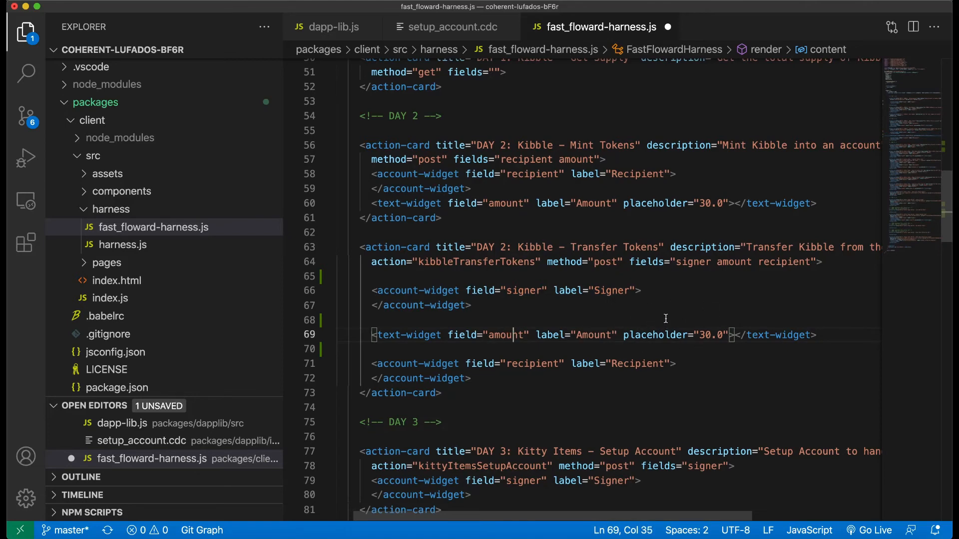
{"action": "mouse_move", "coordinate": [748, 348]}
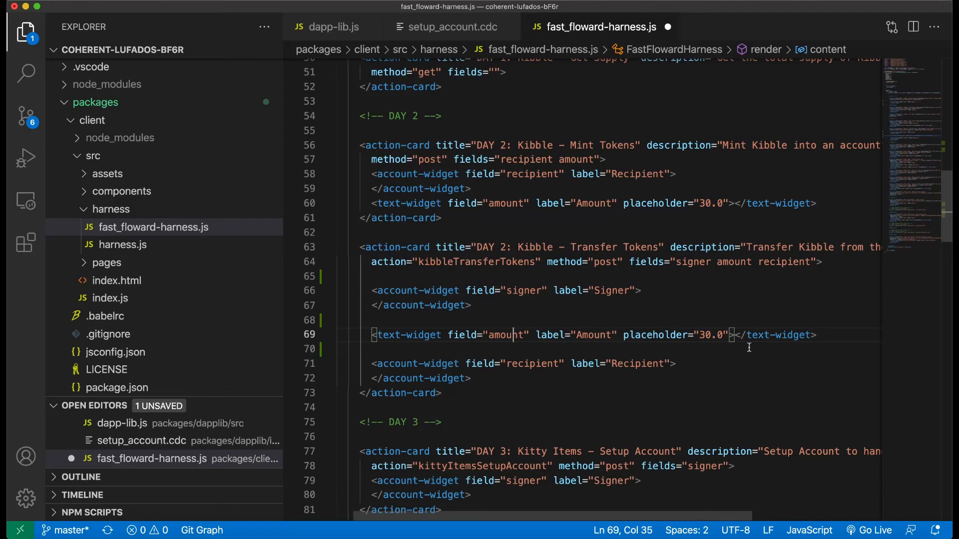
{"action": "left_click", "coordinate": [653, 523]}
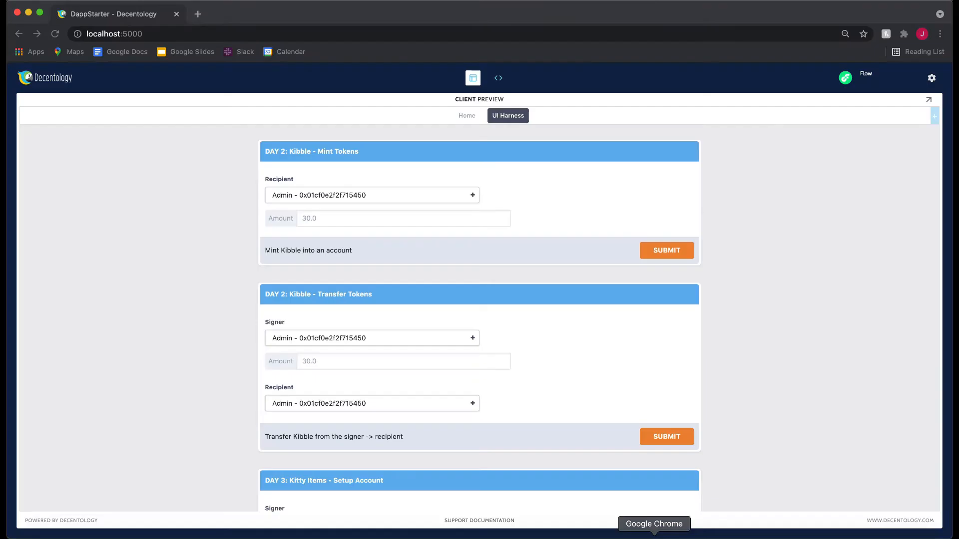
{"action": "type", "text": "30."}
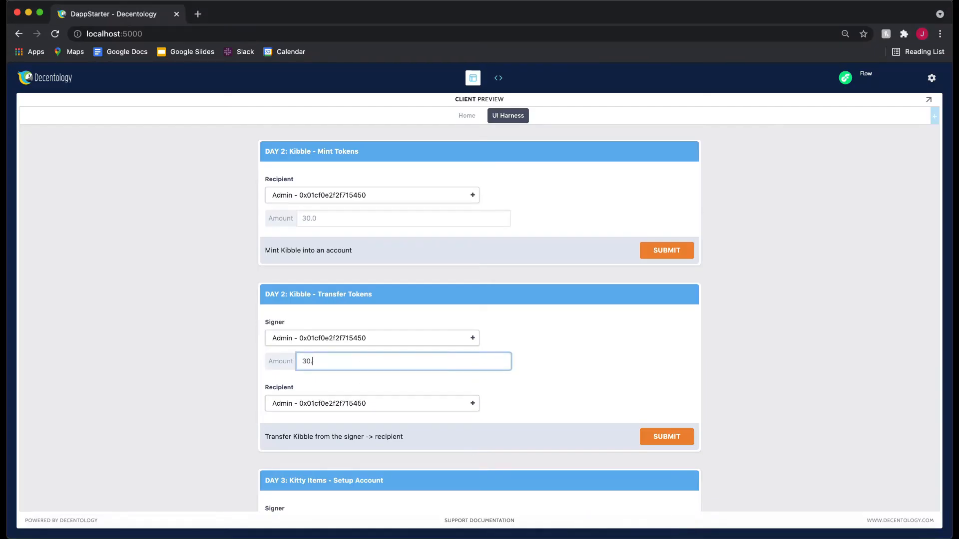
{"action": "left_click", "coordinate": [259, 369]}
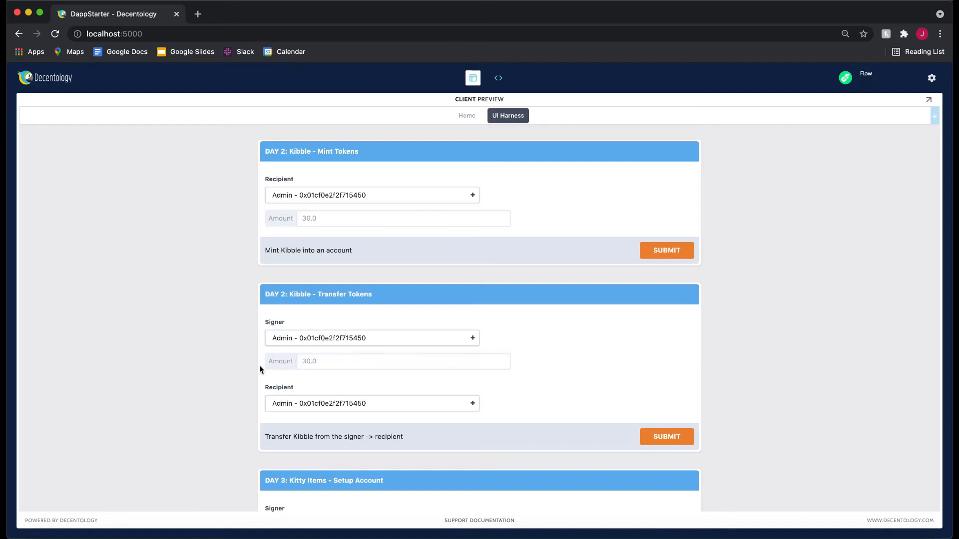
{"action": "mouse_move", "coordinate": [726, 510]}
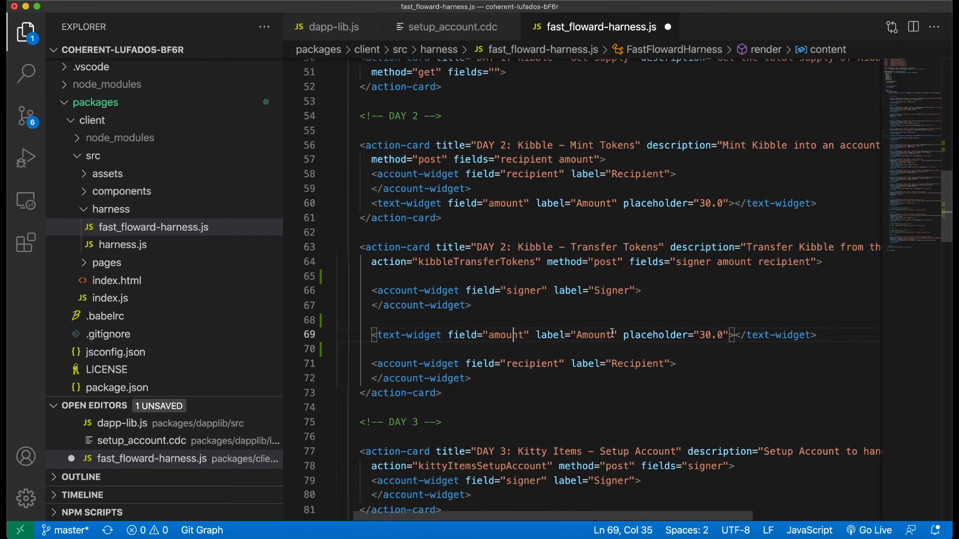
Step: Match the Amount label in the widget code and enter 30.0 in the Transfer Tokens Amount field
{"action": "double_click", "coordinate": [592, 335]}
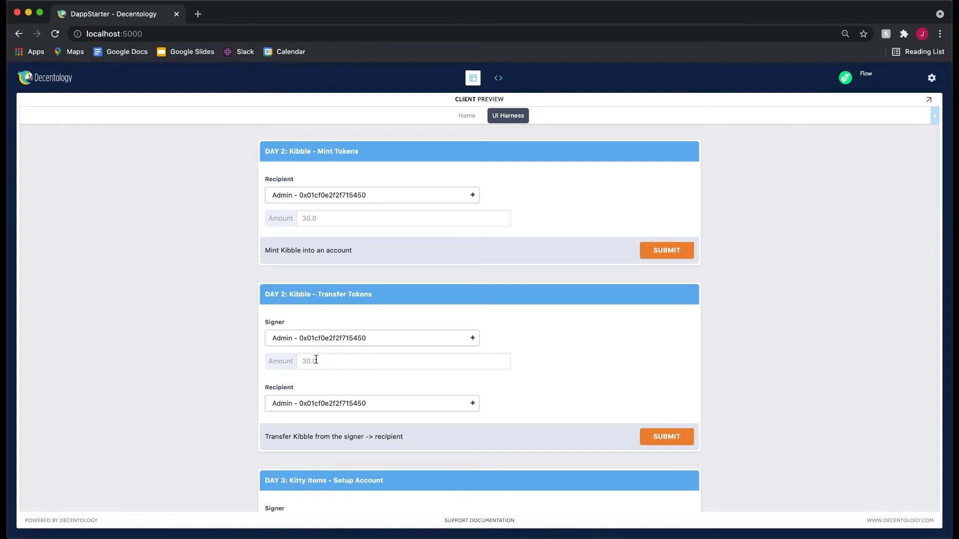
{"action": "left_click", "coordinate": [404, 360]}
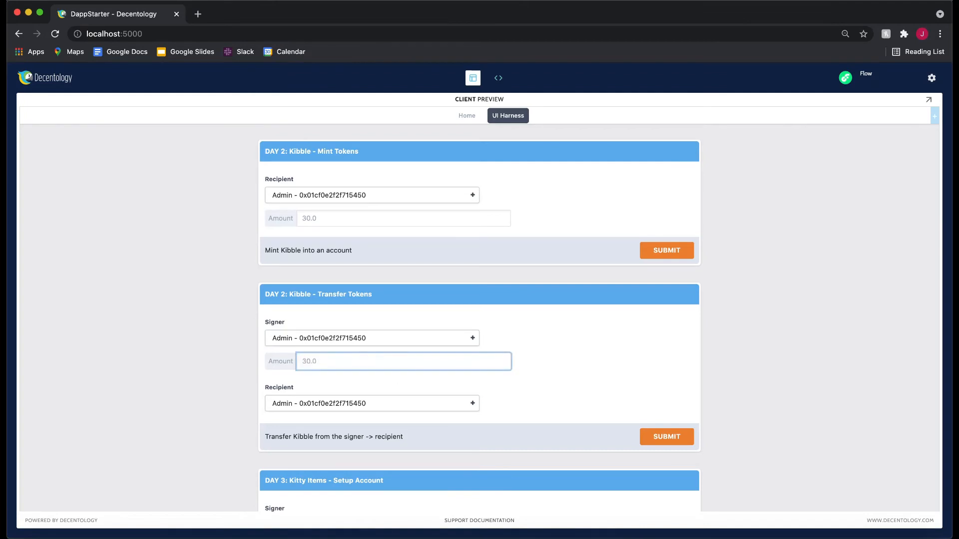
{"action": "type", "text": "30.0"}
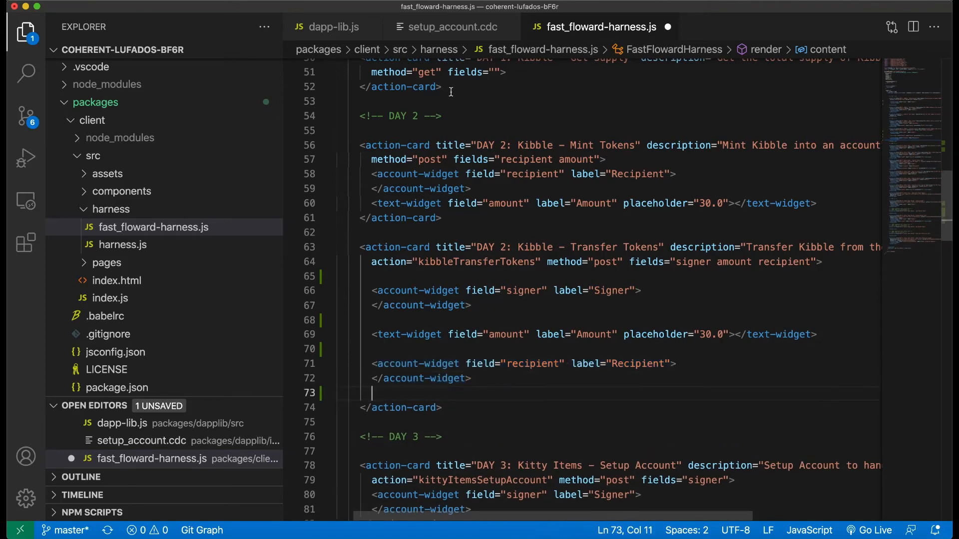
Step: Review kibbleTransferTokens' recipient argument again, then scroll the harness file down to the DAY 3 Kitty Items cards
{"action": "left_click", "coordinate": [332, 26]}
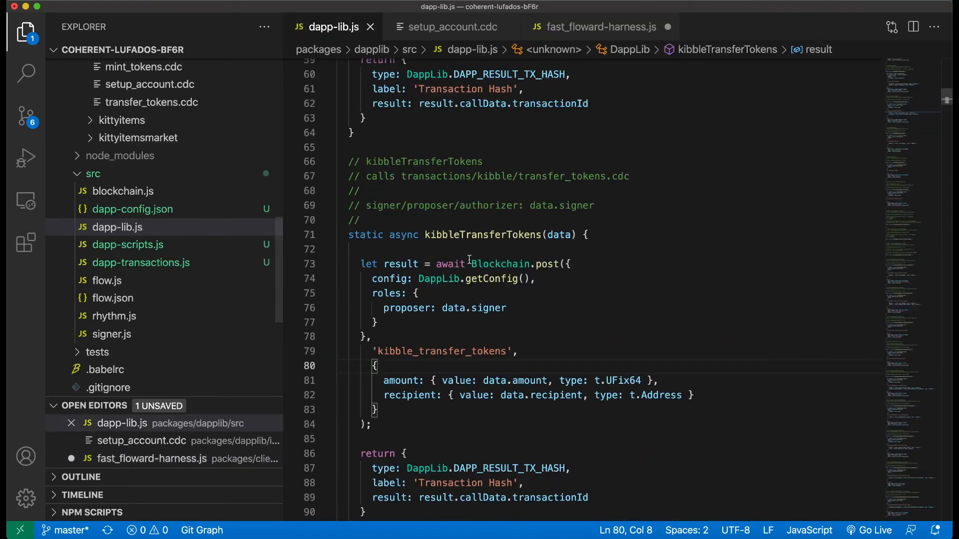
{"action": "left_click", "coordinate": [530, 370]}
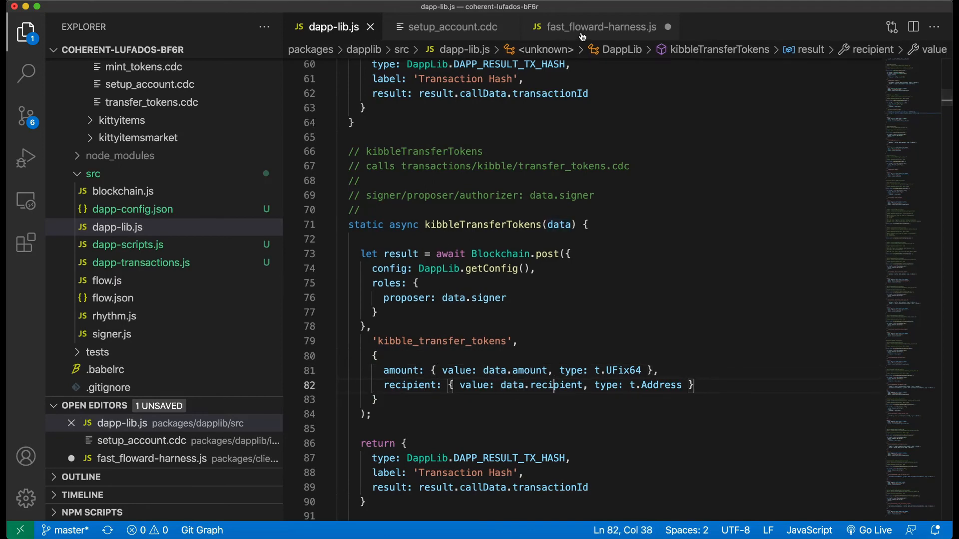
{"action": "left_click", "coordinate": [599, 26]}
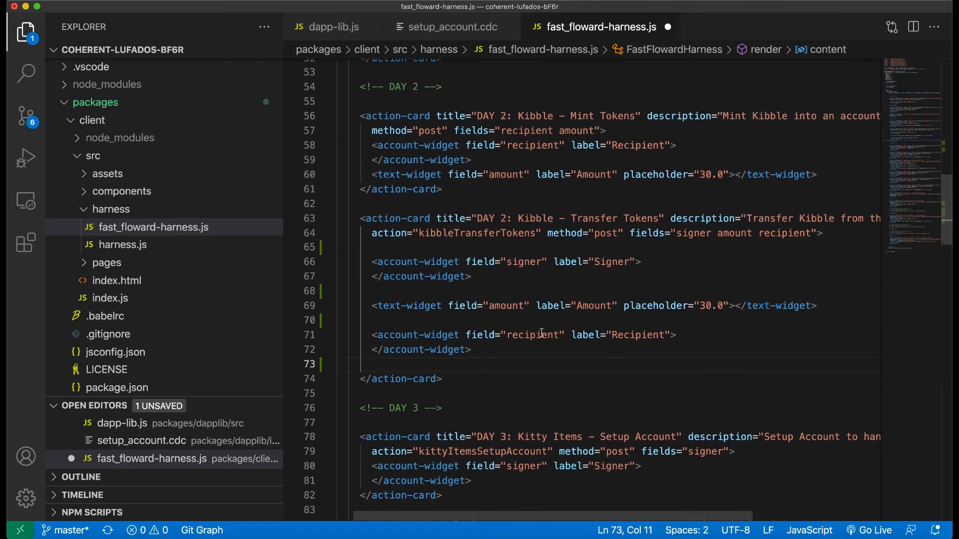
{"action": "scroll", "scroll_direction": "down", "scroll_amount": 3}
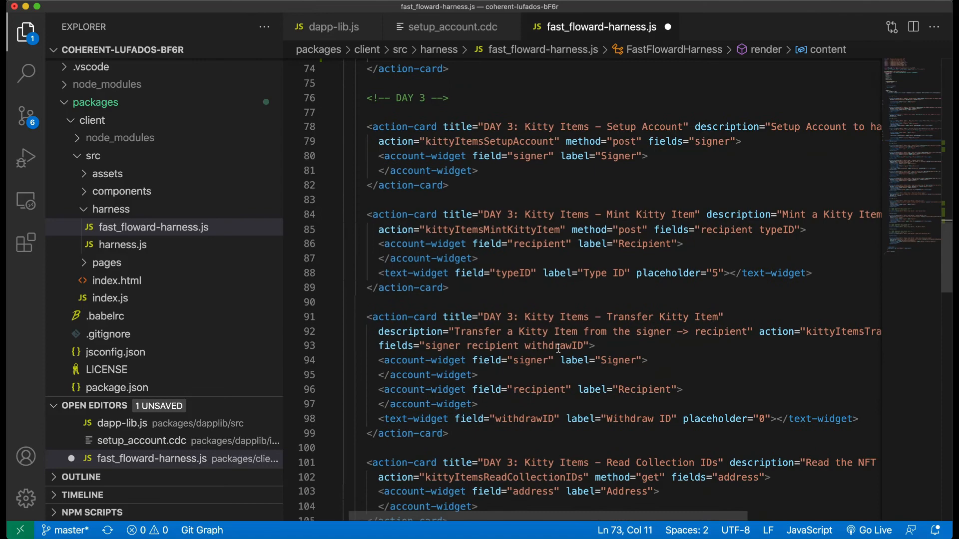
{"action": "scroll", "scroll_direction": "down", "scroll_amount": 3}
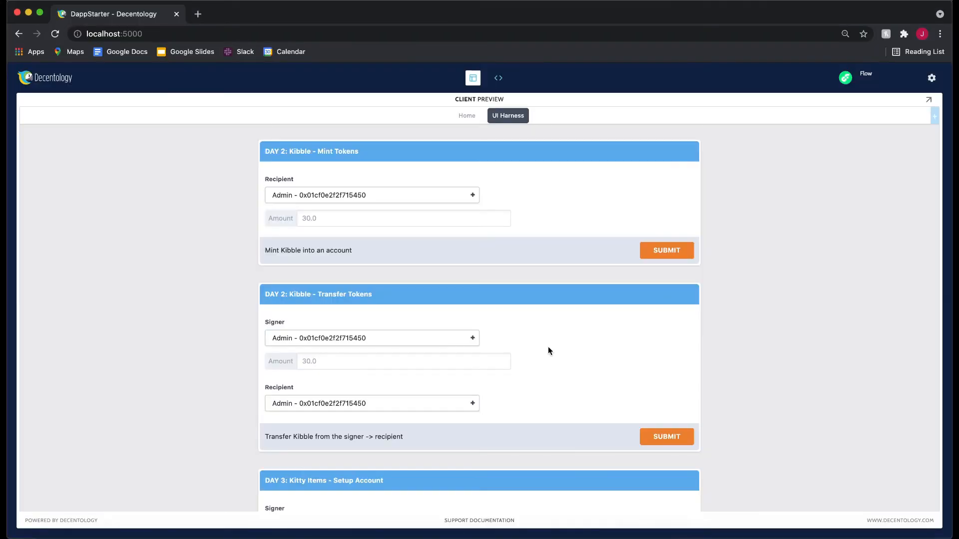
Step: Scroll the UI Harness page down to the DAY 4 Kitty Items Market cards showing Sell Market Item as null
{"action": "scroll", "scroll_direction": "down", "scroll_amount": 3}
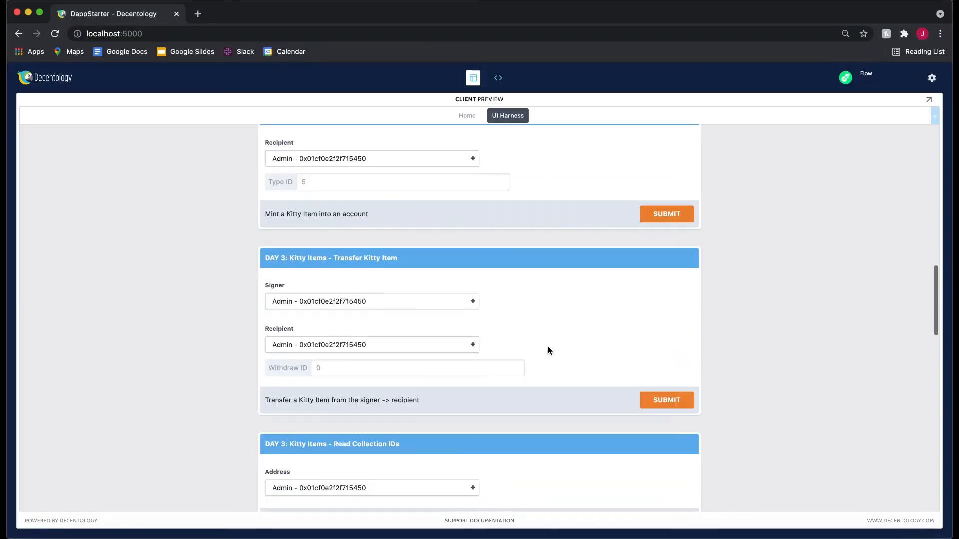
{"action": "scroll", "scroll_direction": "down", "scroll_amount": 3}
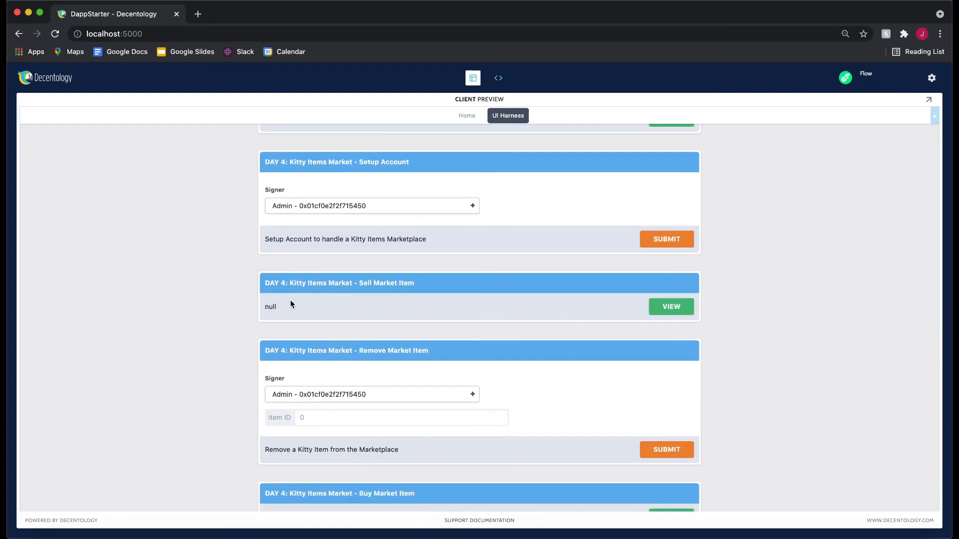
{"action": "scroll", "scroll_direction": "down", "scroll_amount": 3}
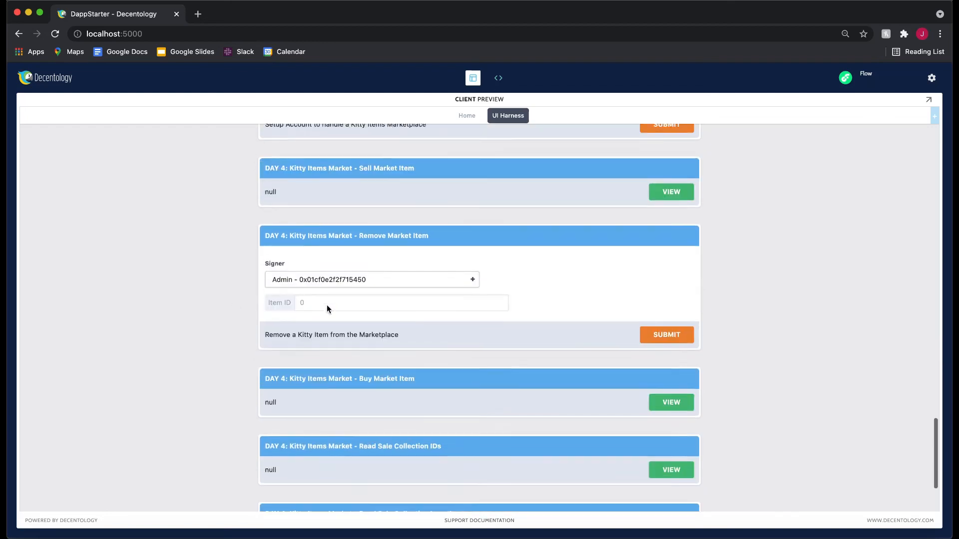
{"action": "scroll", "scroll_direction": "down", "scroll_amount": 3}
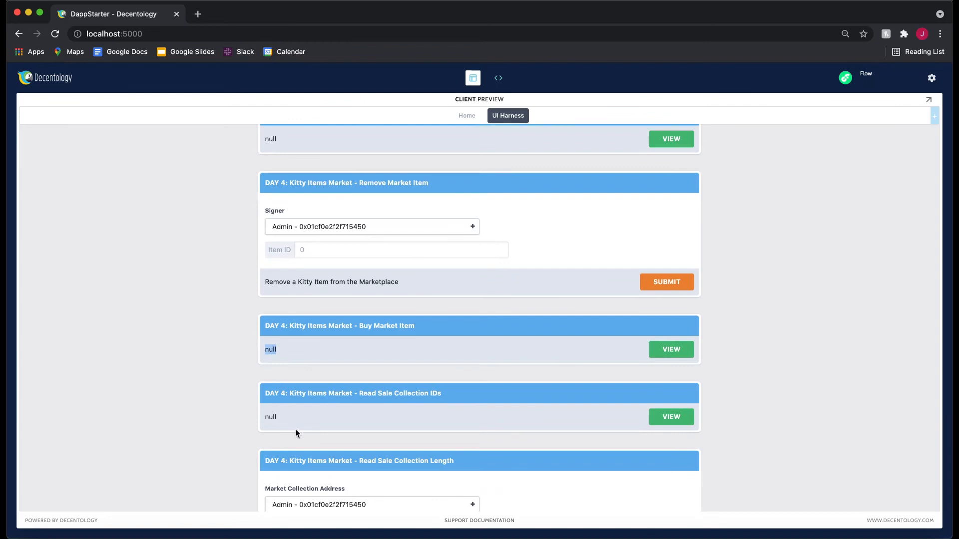
{"action": "scroll", "scroll_direction": "down", "scroll_amount": 3}
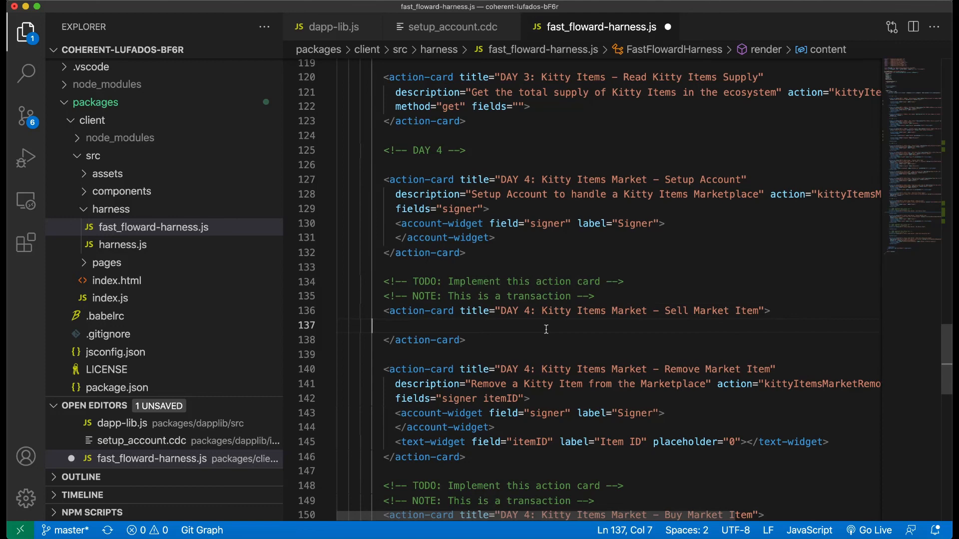
{"action": "mouse_move", "coordinate": [671, 351]}
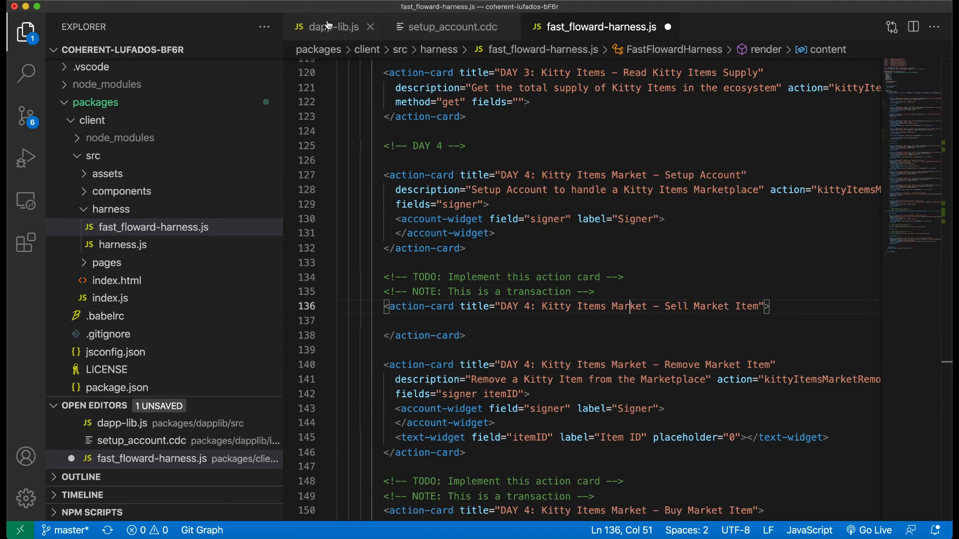
{"action": "left_click", "coordinate": [334, 26]}
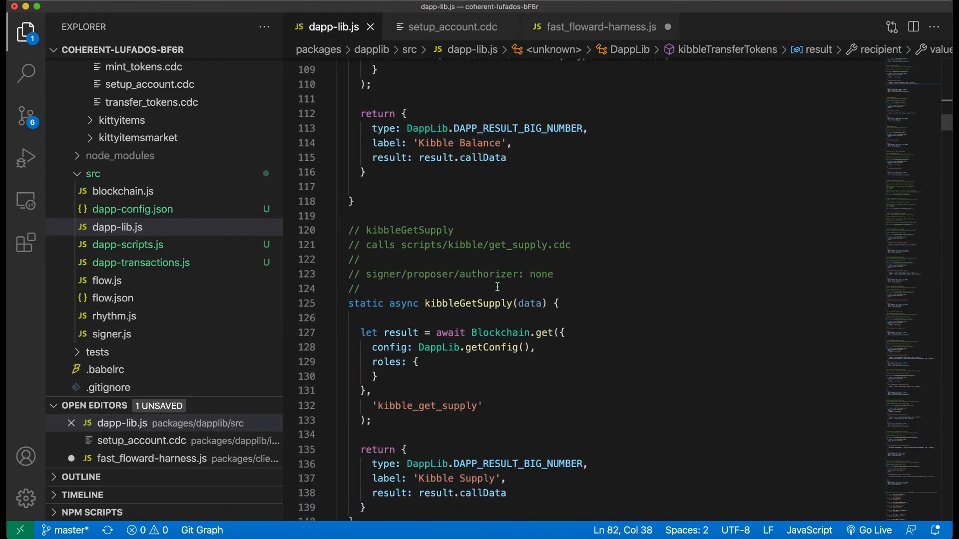
{"action": "type", "text": "sel"}
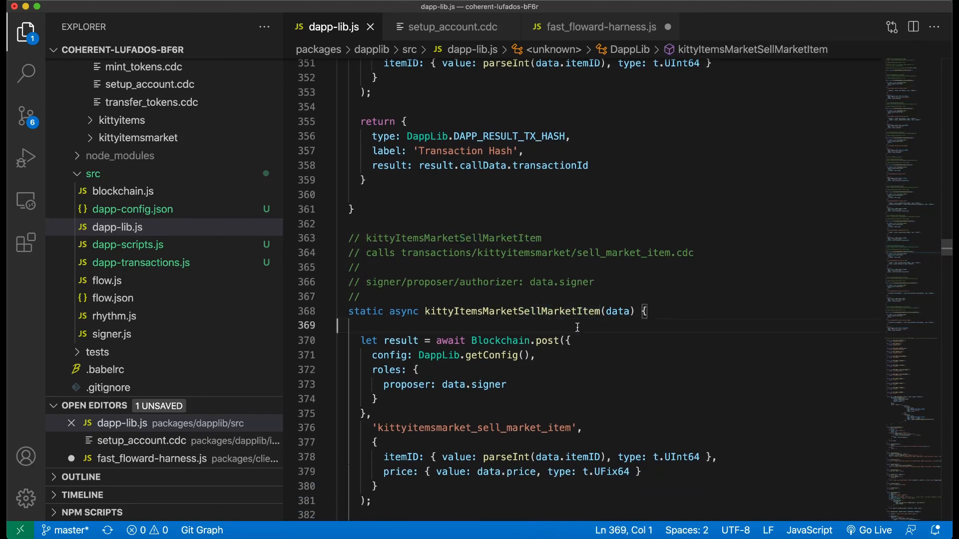
{"action": "double_click", "coordinate": [490, 320]}
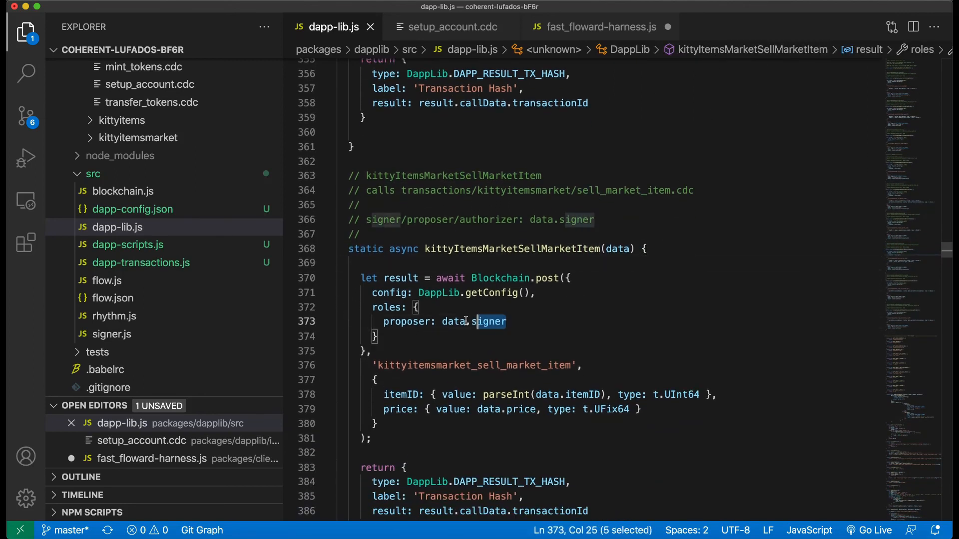
{"action": "left_click", "coordinate": [581, 394]}
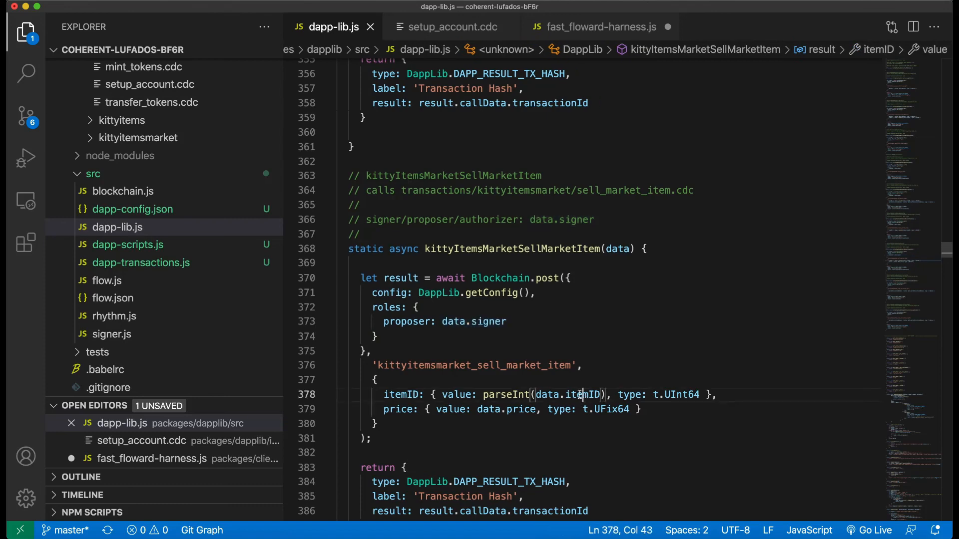
{"action": "double_click", "coordinate": [505, 409]}
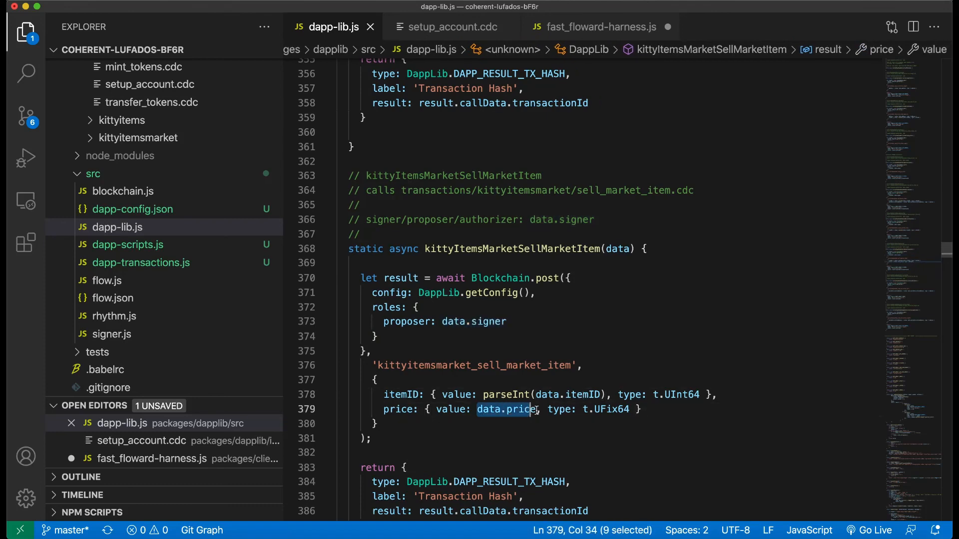
{"action": "left_click", "coordinate": [601, 26]}
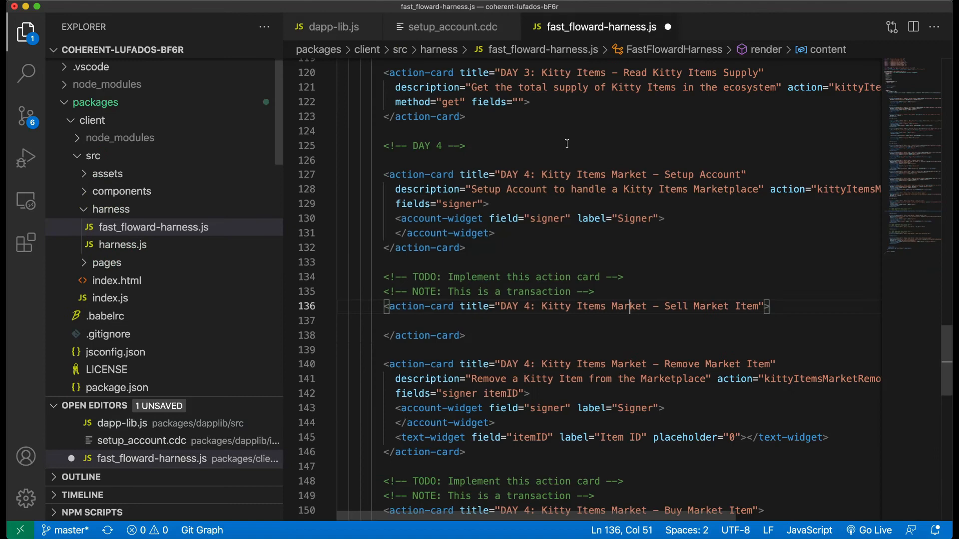